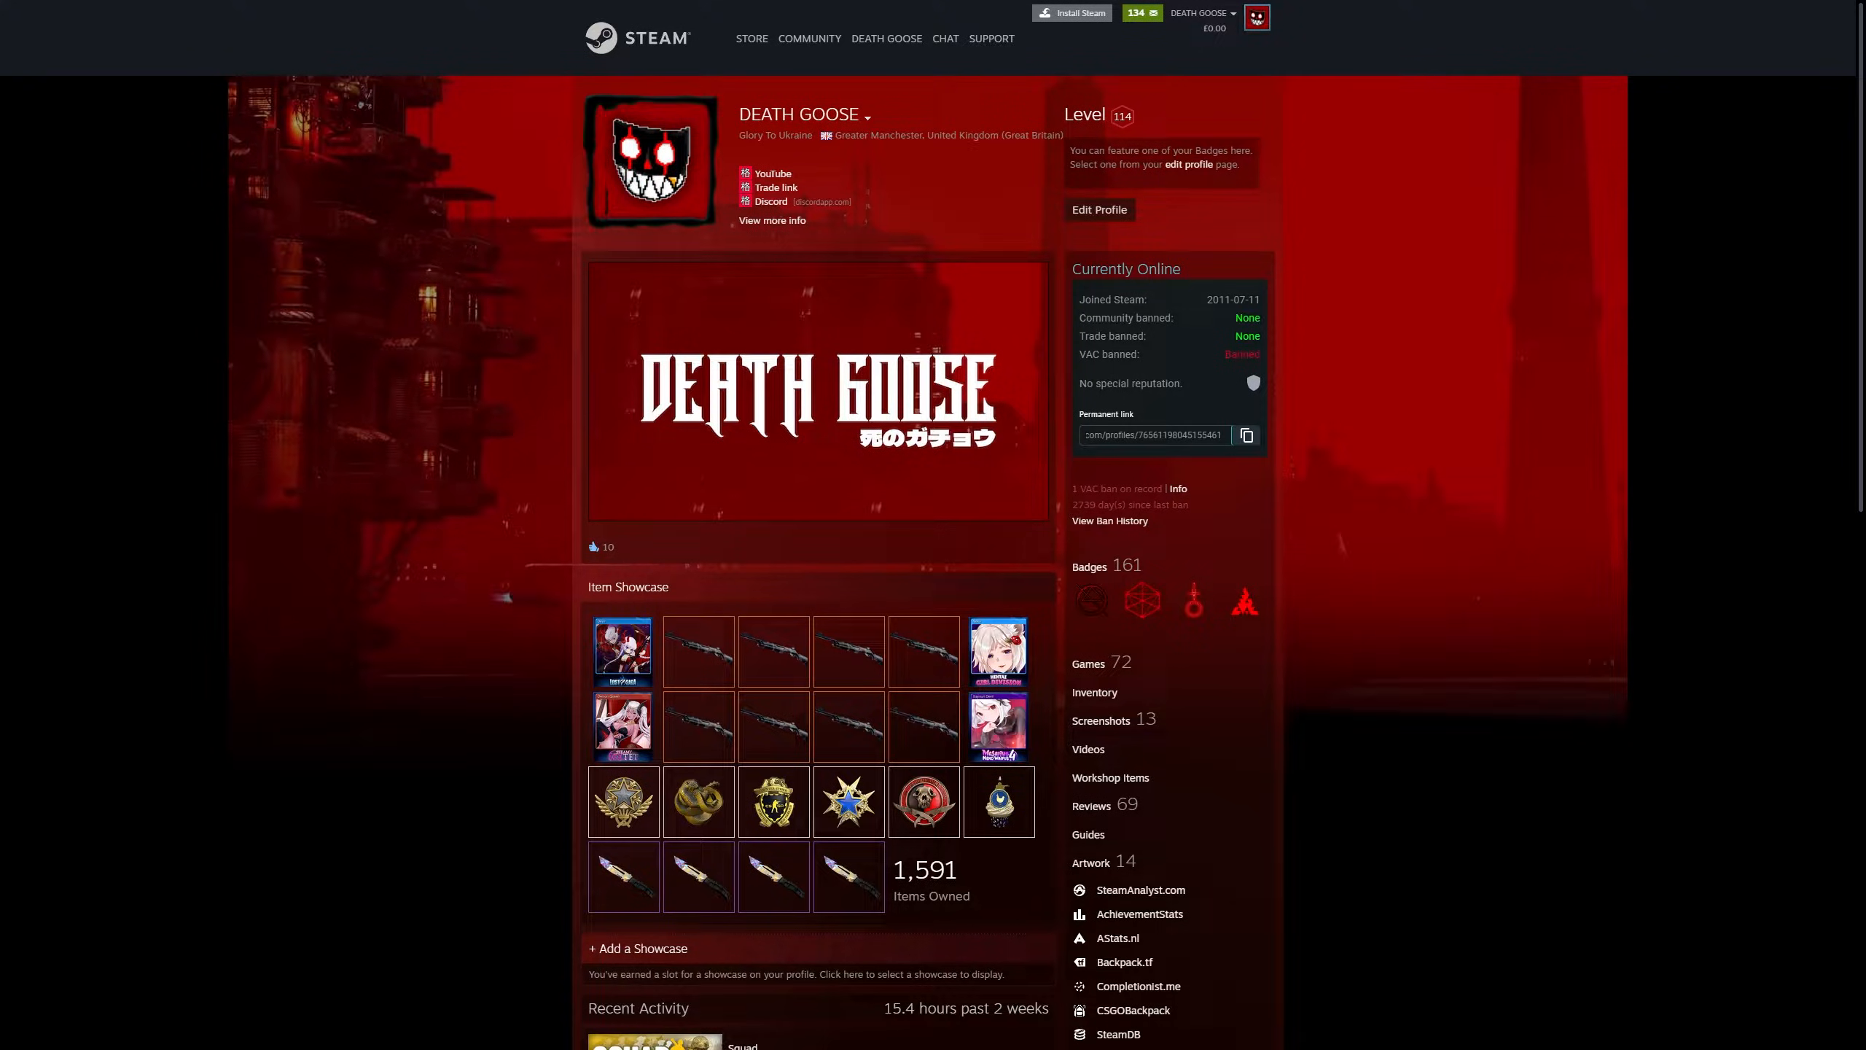
Step: Open the profile's Artwork section to begin a new artwork upload
click(767, 1035)
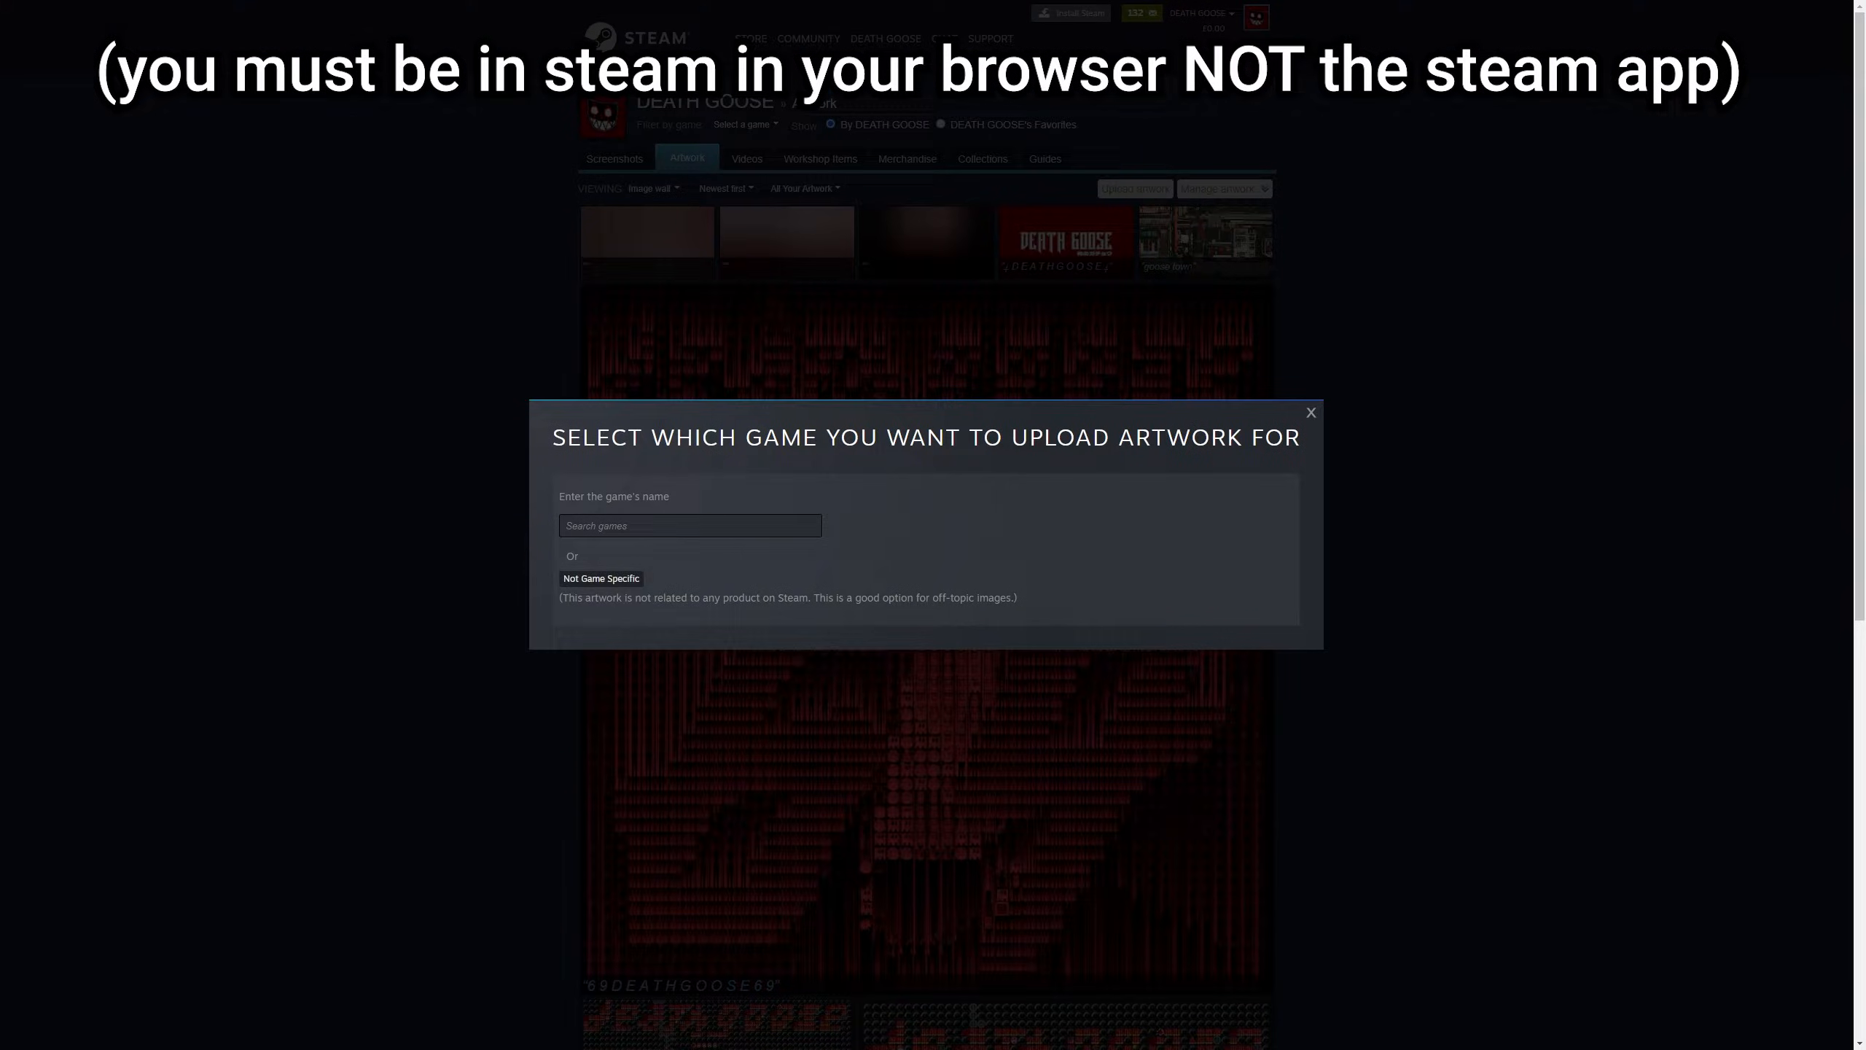
Step: Mark the upload as not game specific and attach the deathgoose banner PNG
click(601, 578)
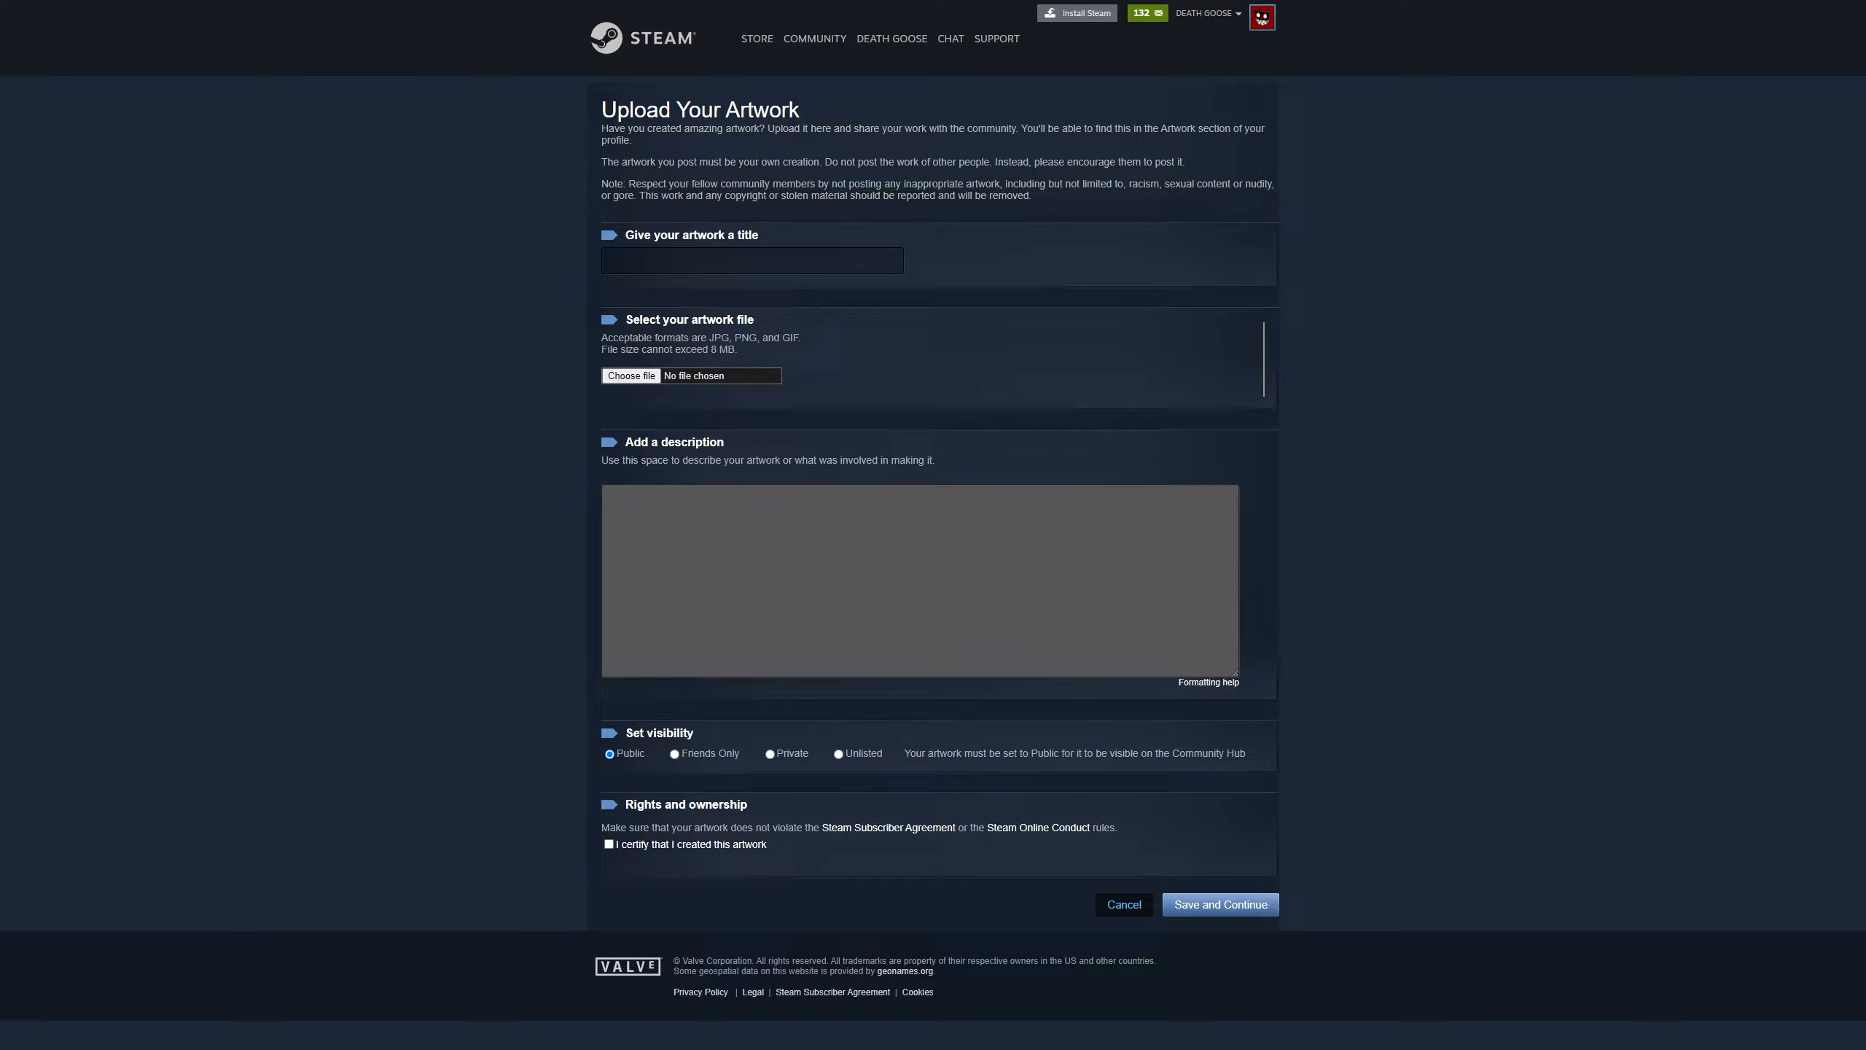
click(630, 376)
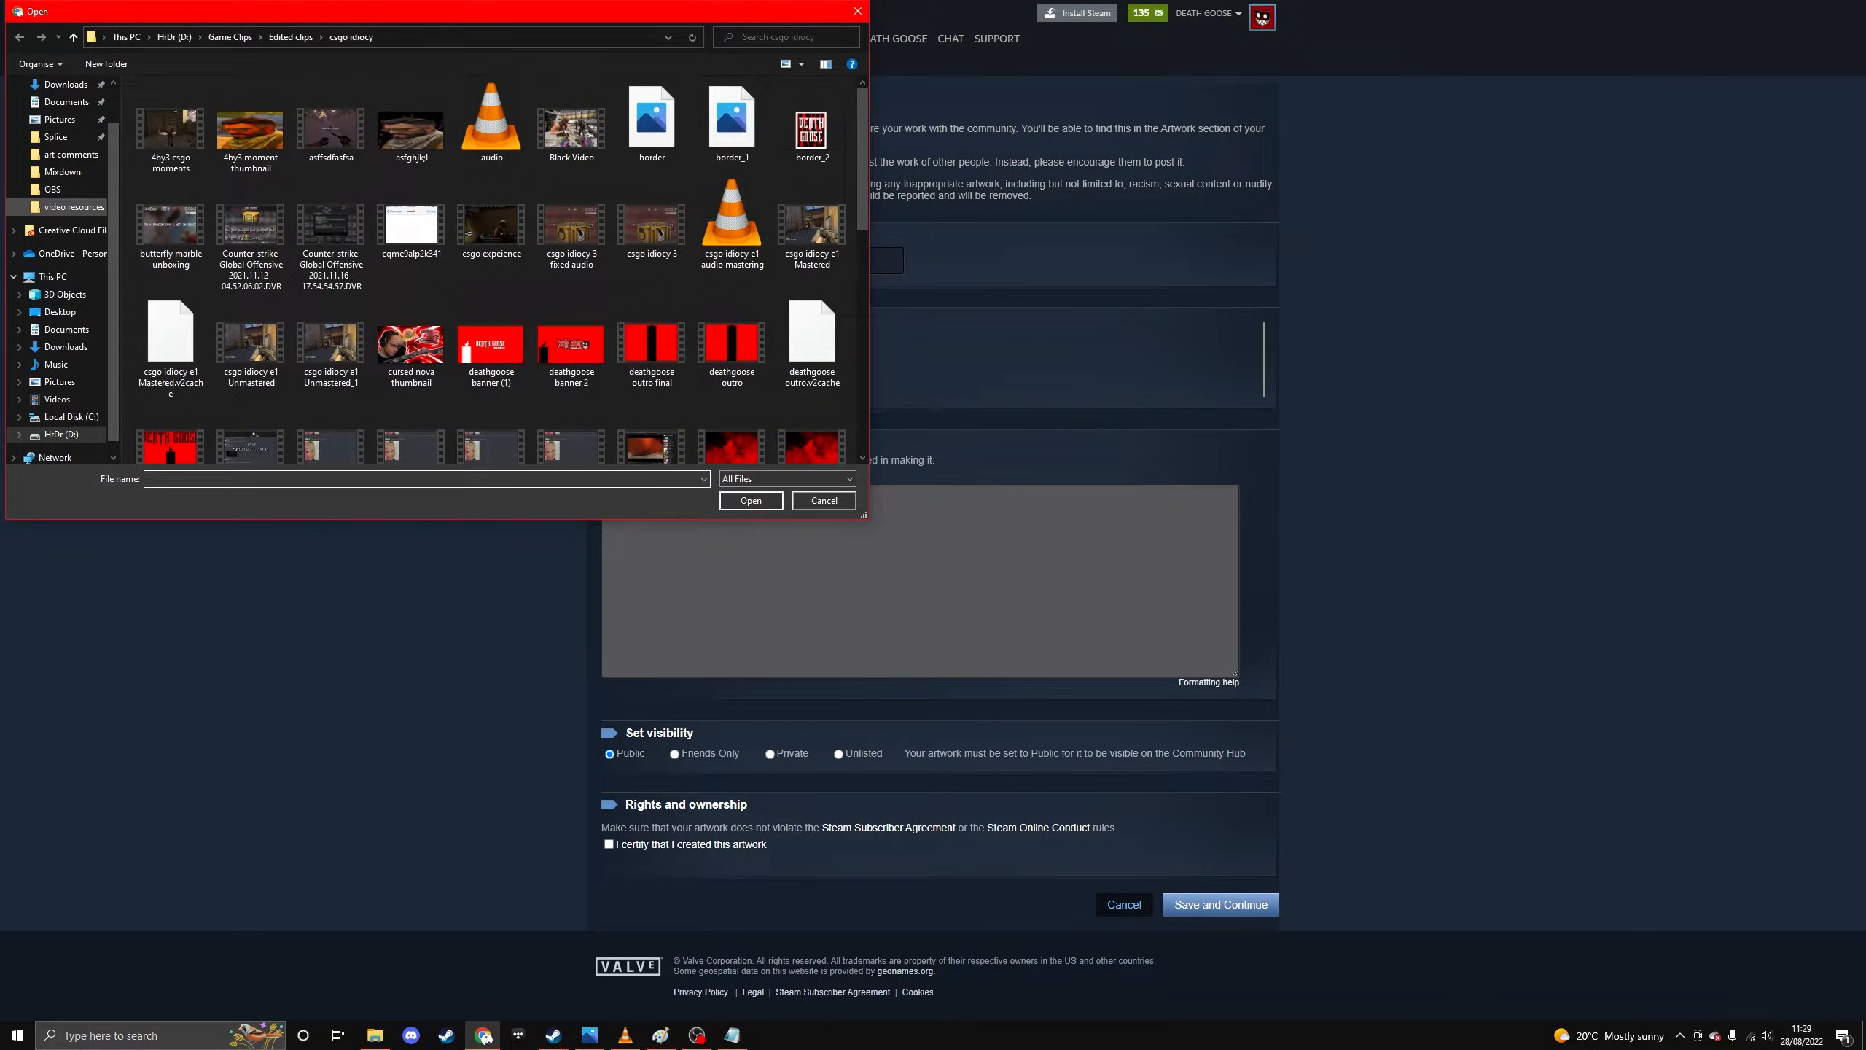
click(750, 500)
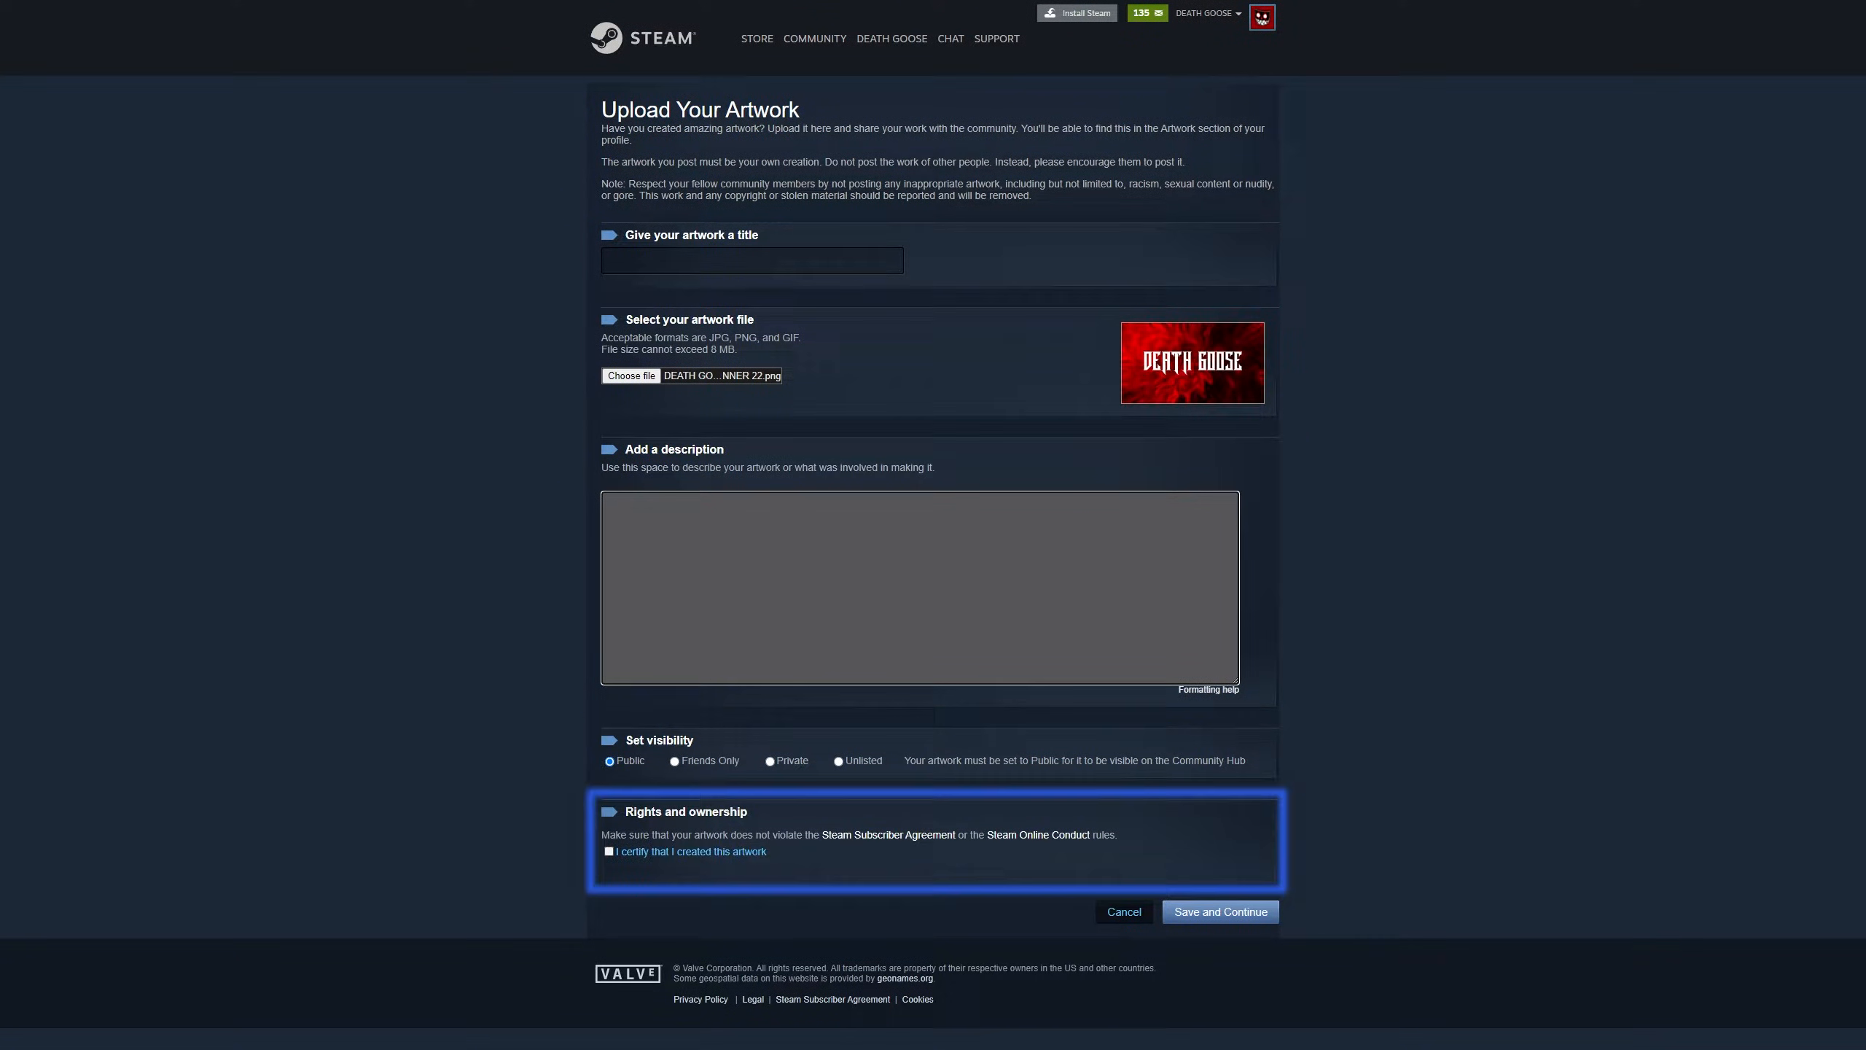
click(608, 851)
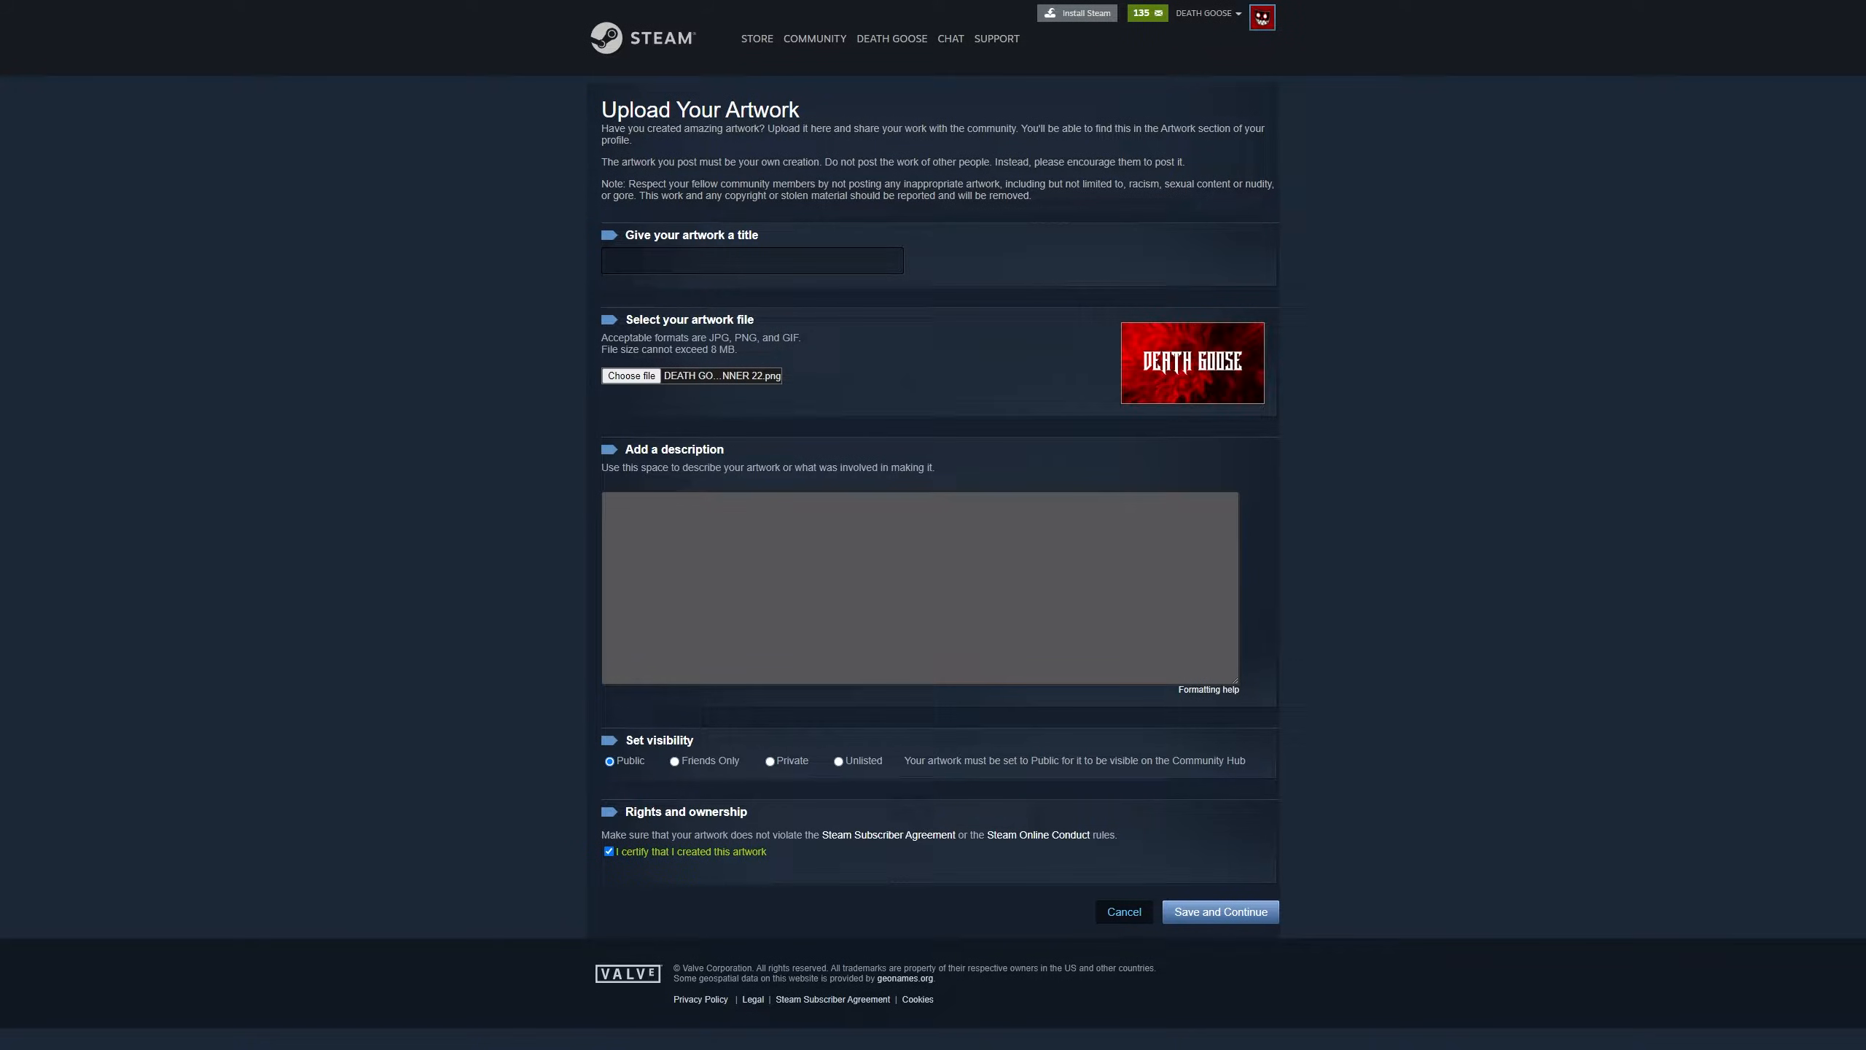
click(1218, 911)
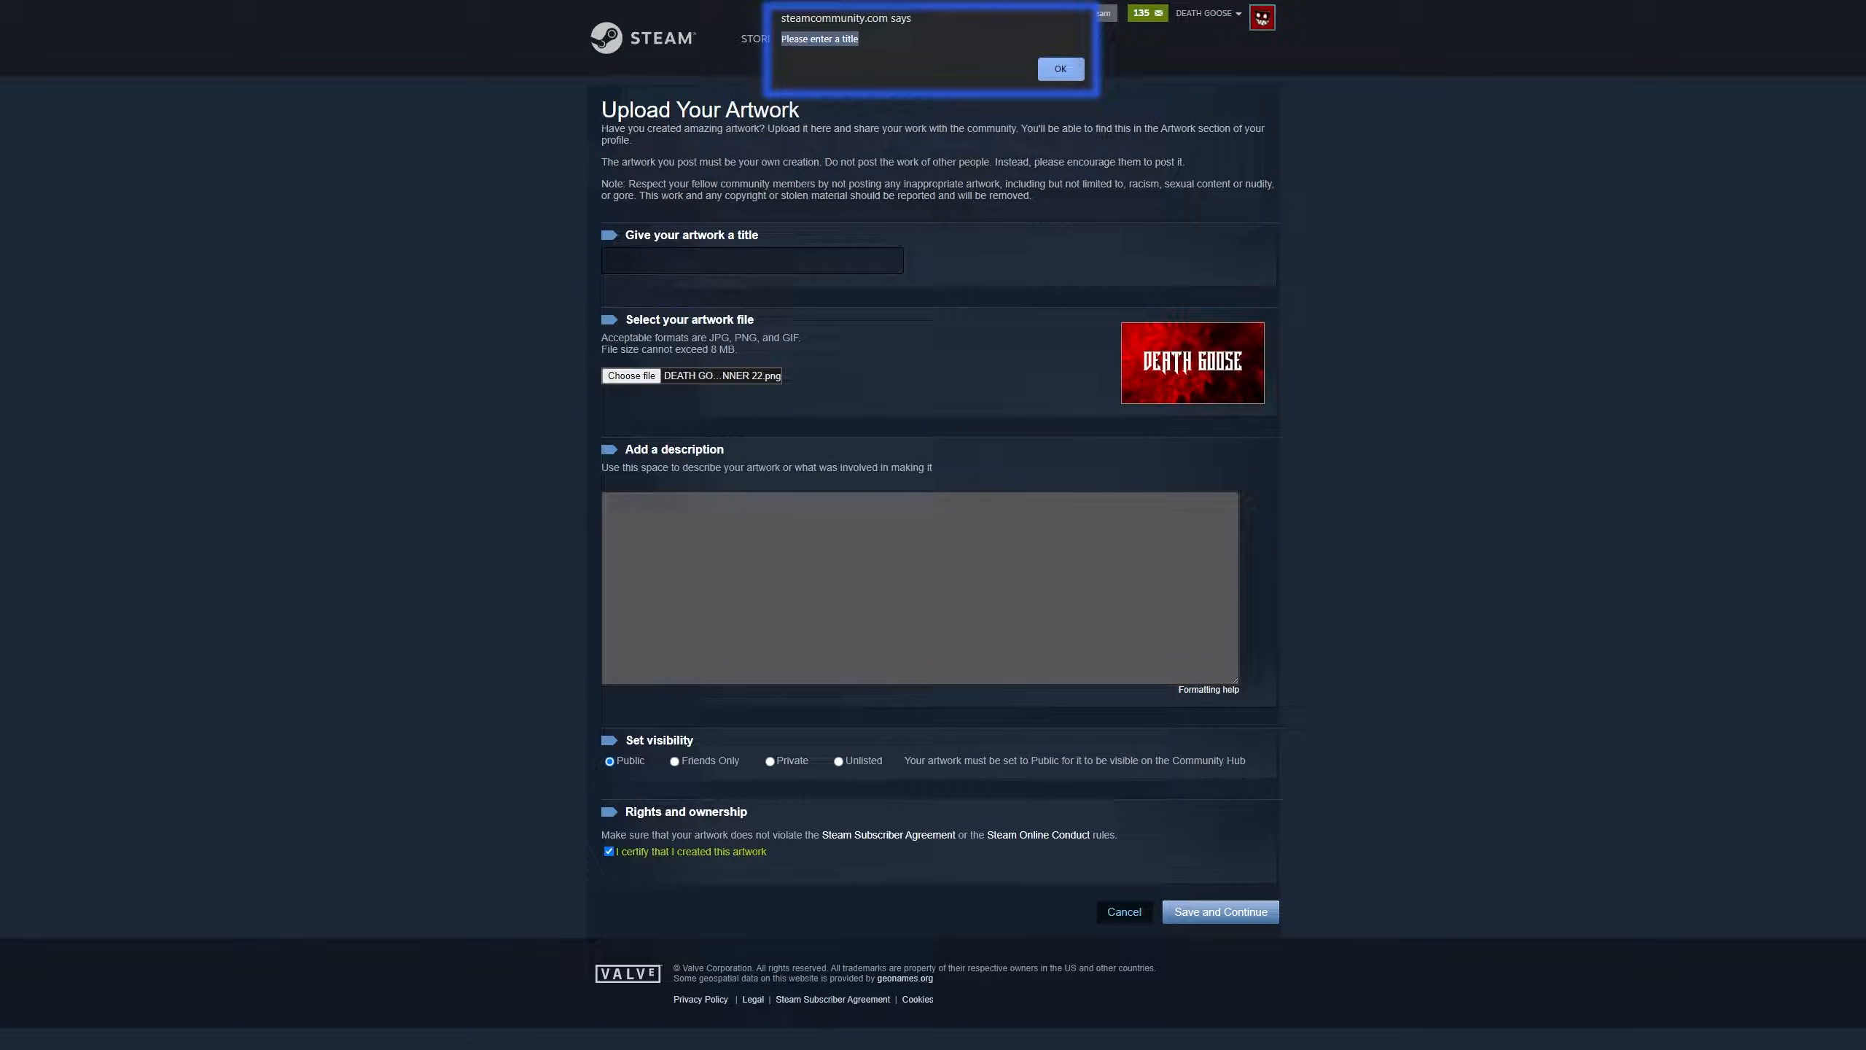
click(1058, 68)
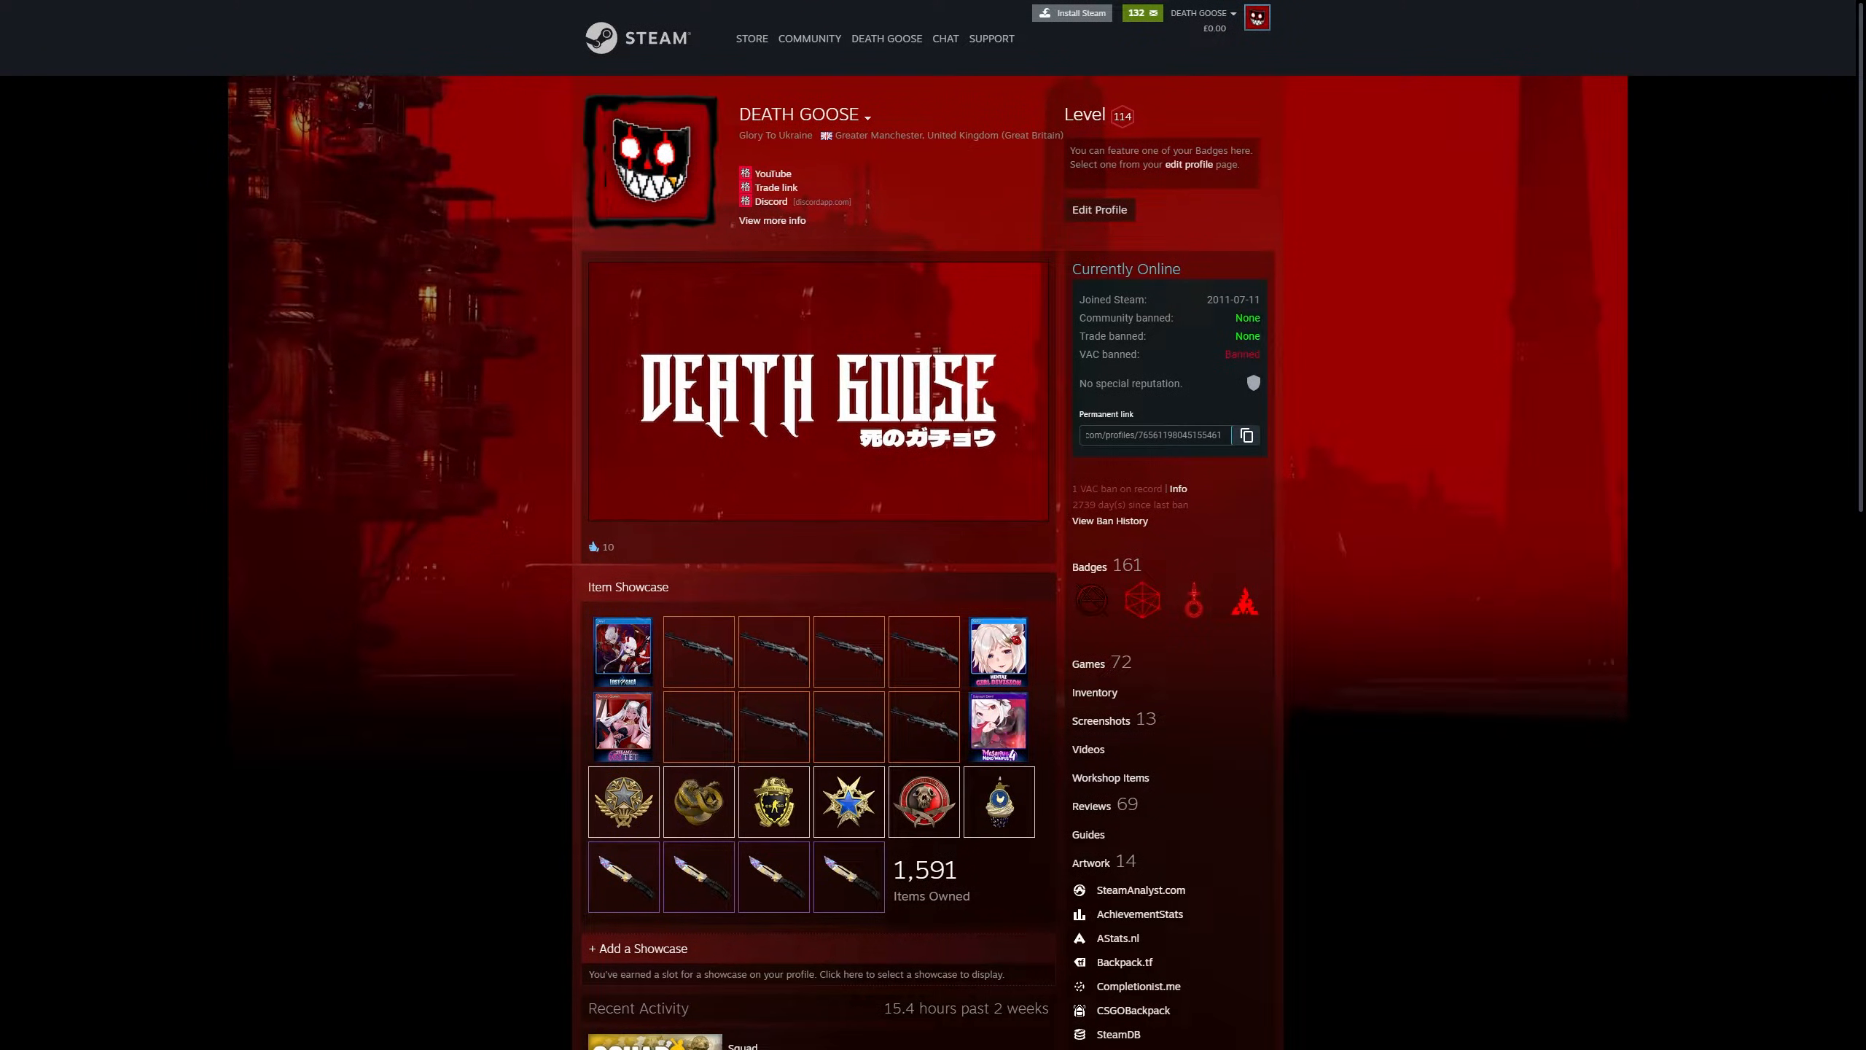
click(1089, 860)
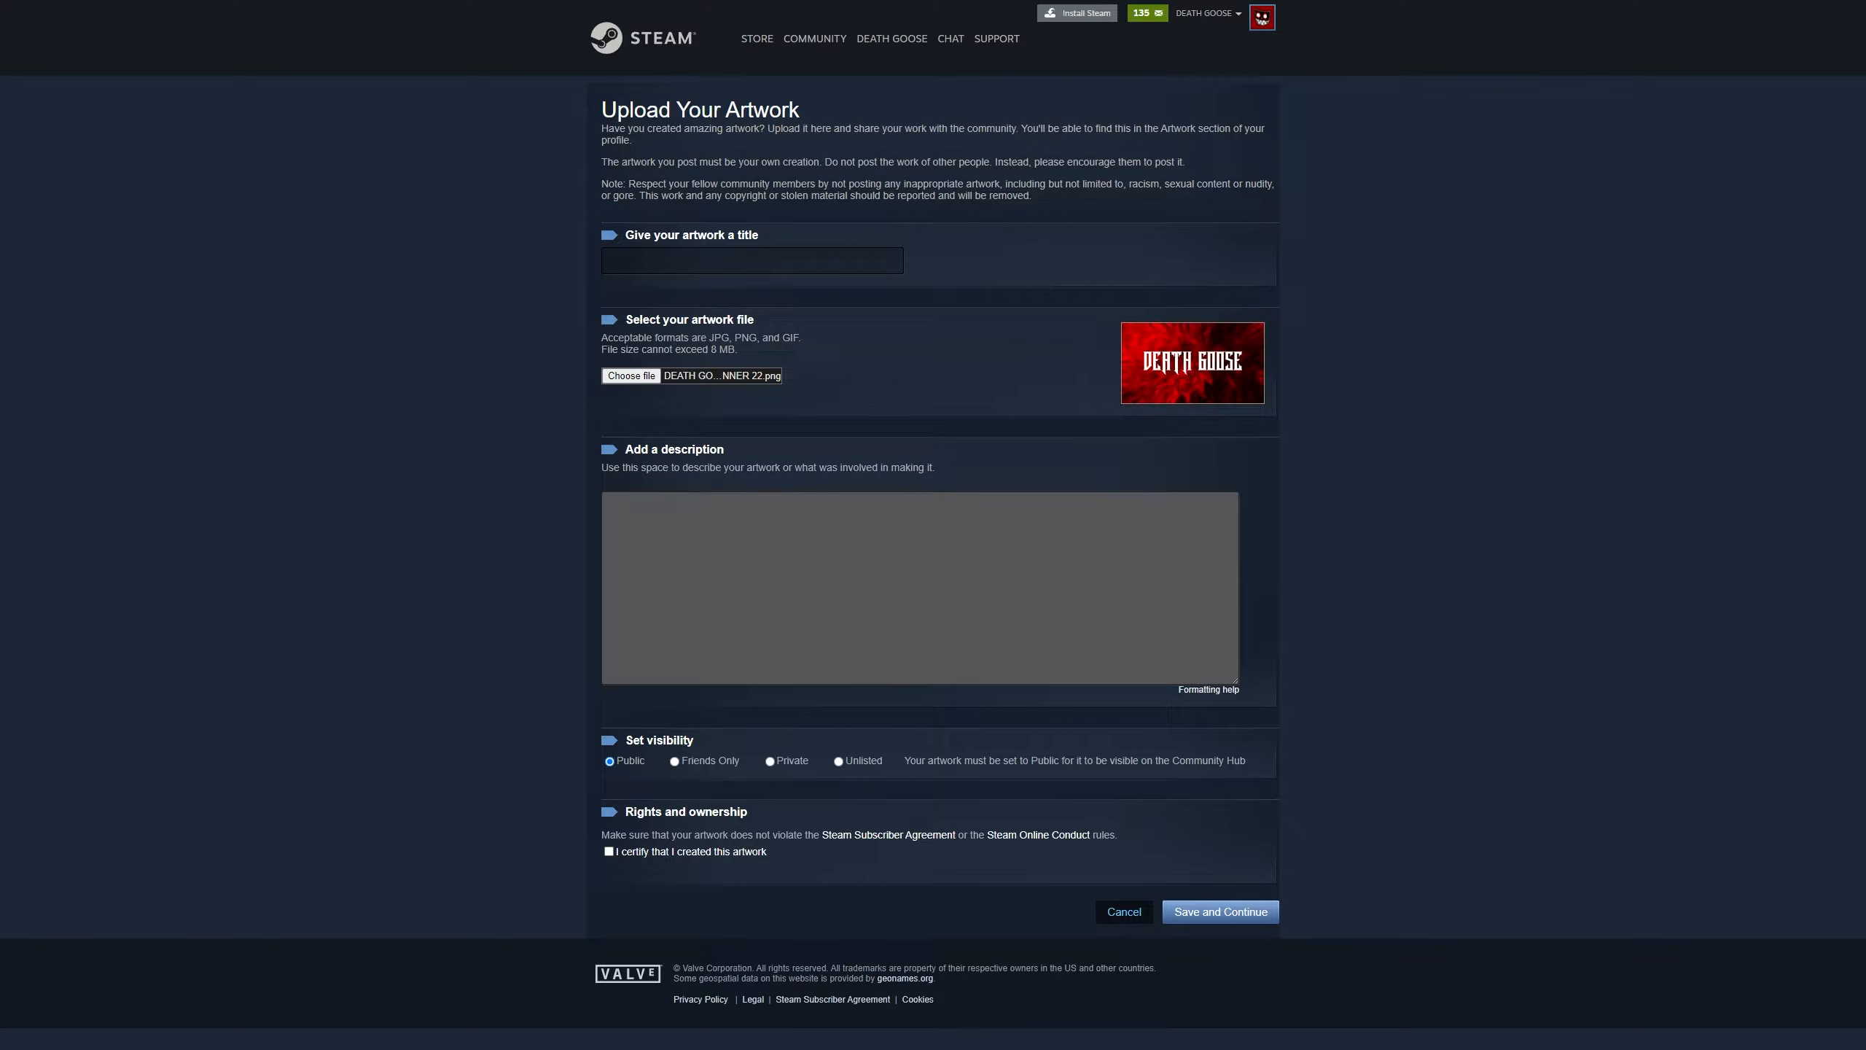
Step: Leave the title blank, tick the creator certification, and open DevTools with F12
click(751, 260)
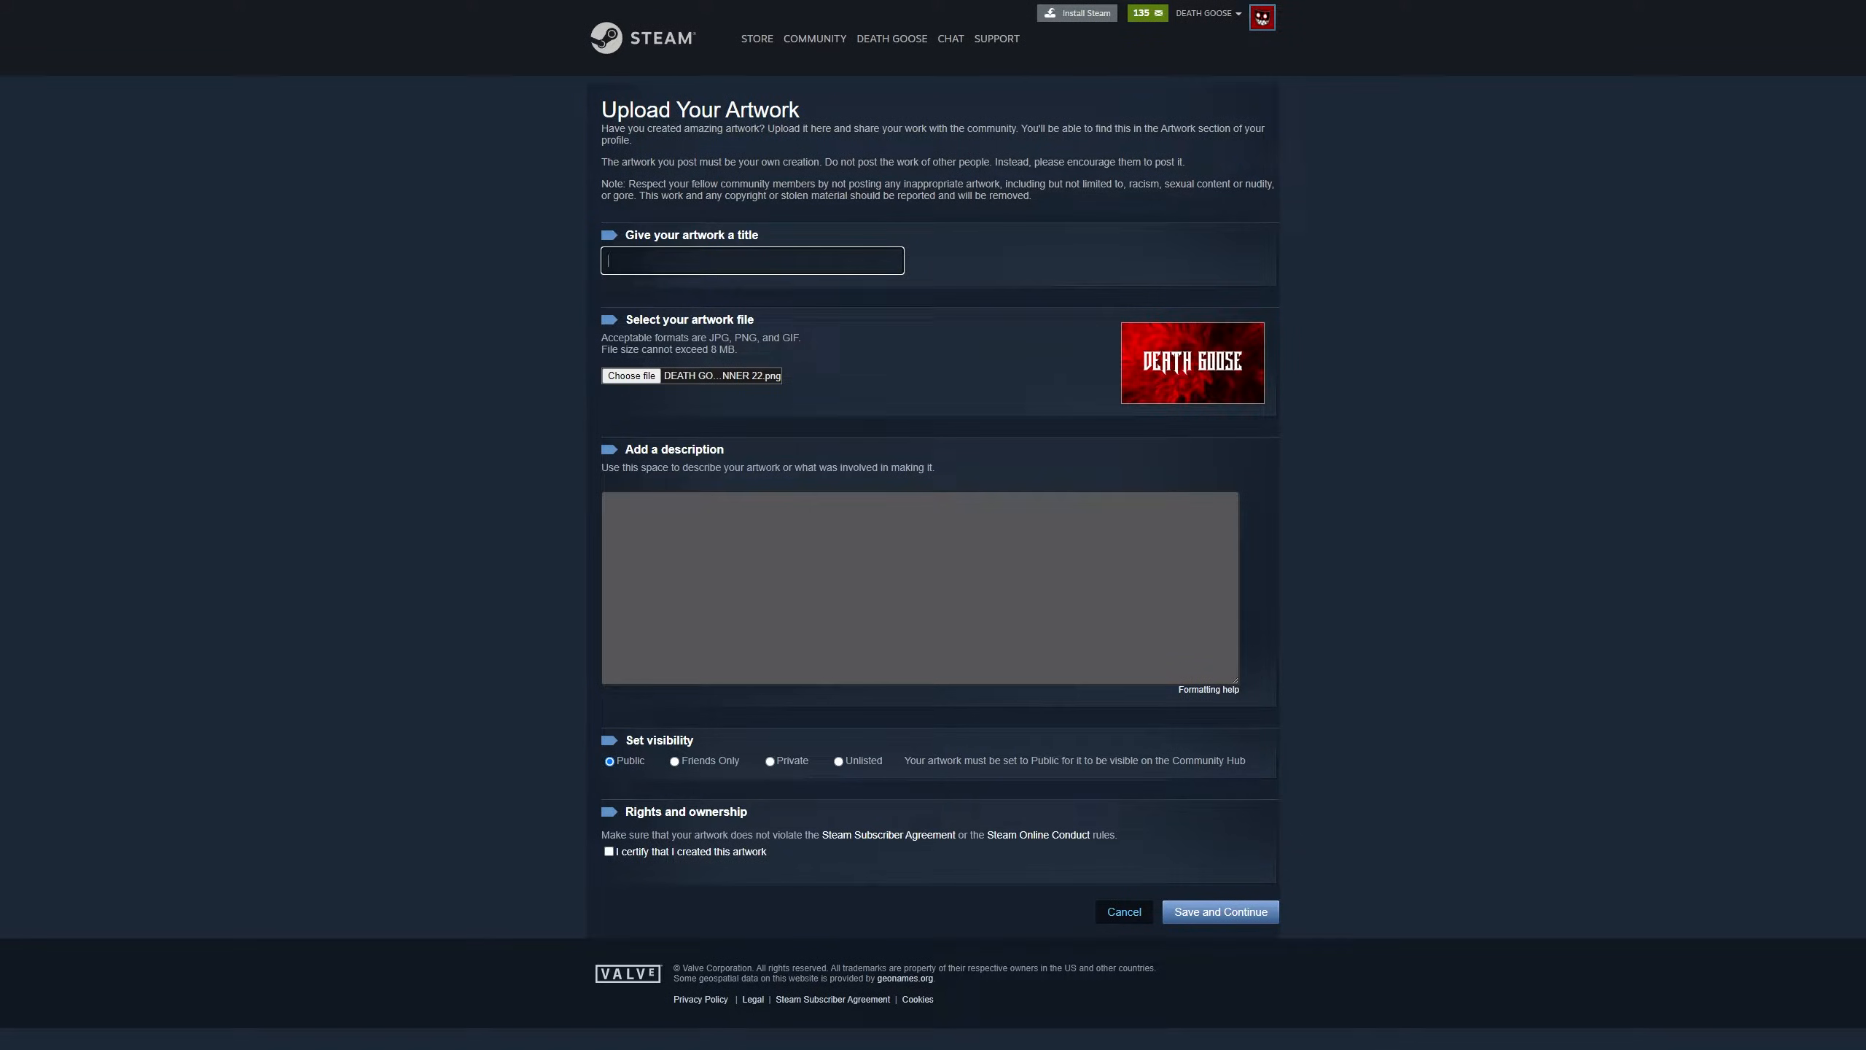
click(751, 261)
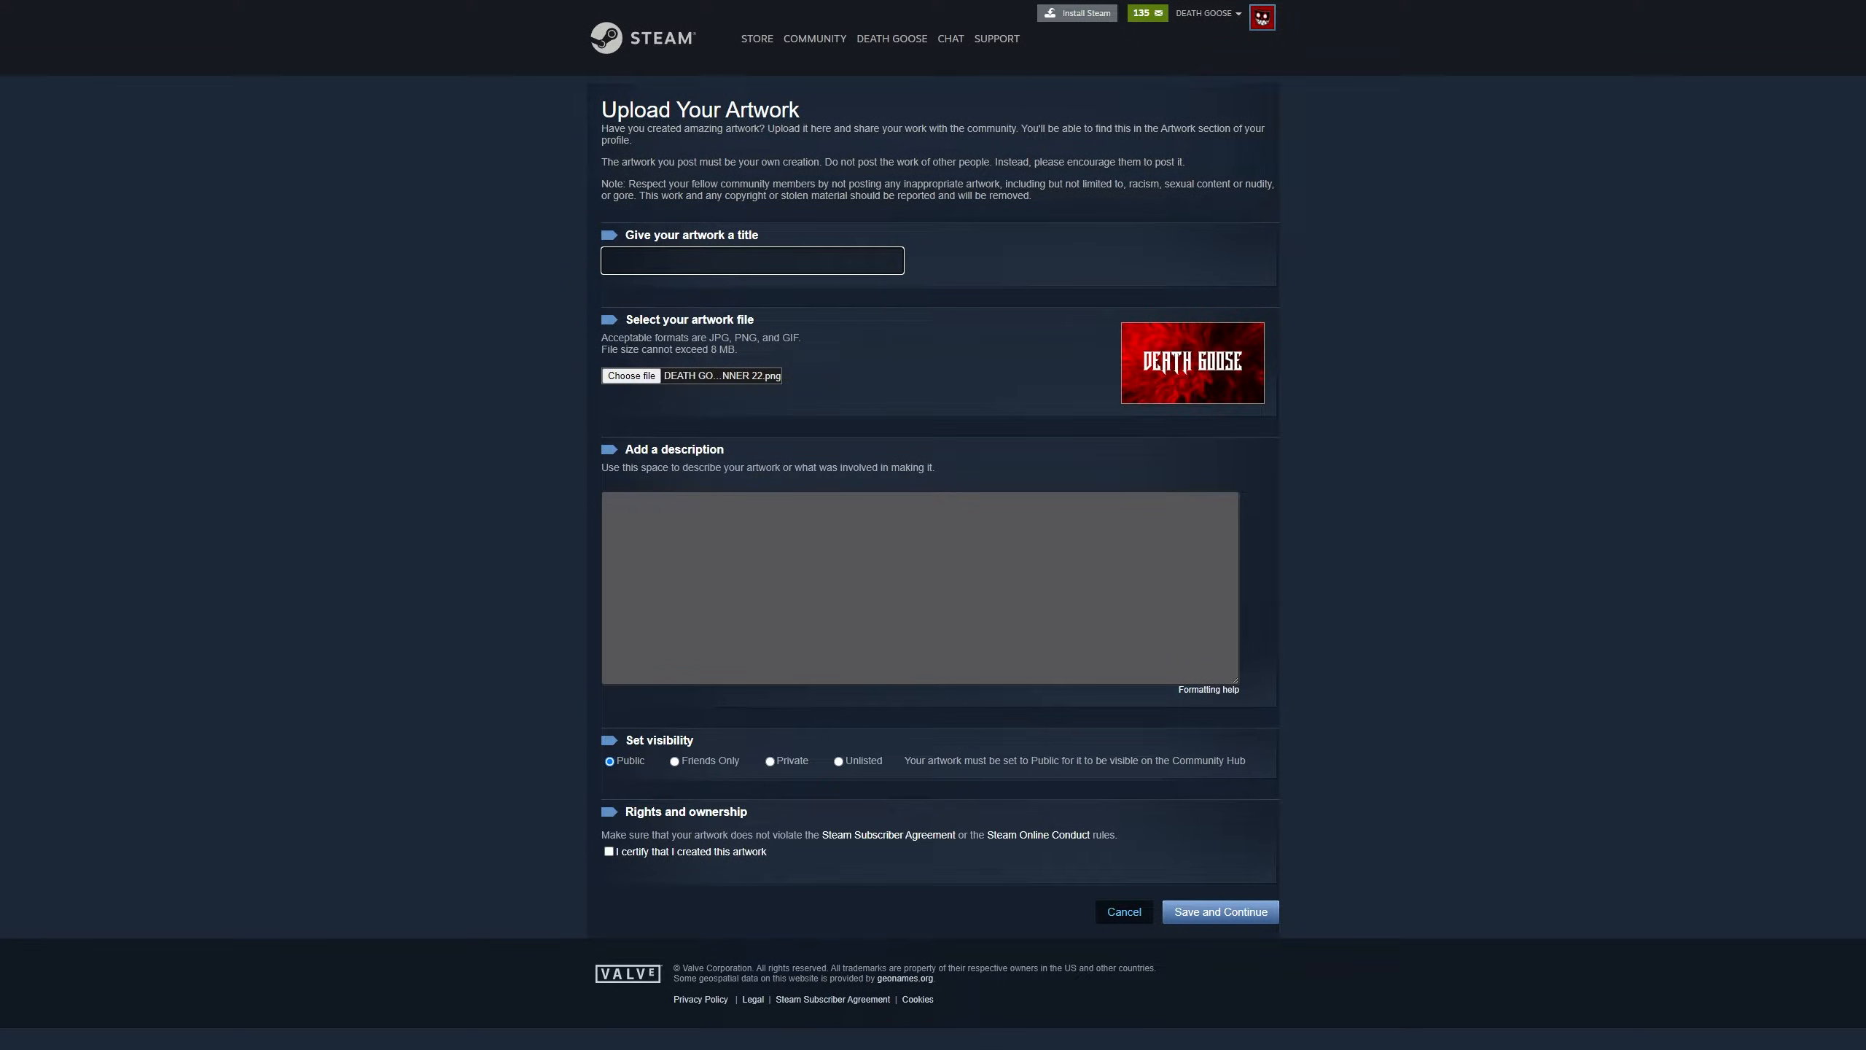
click(751, 259)
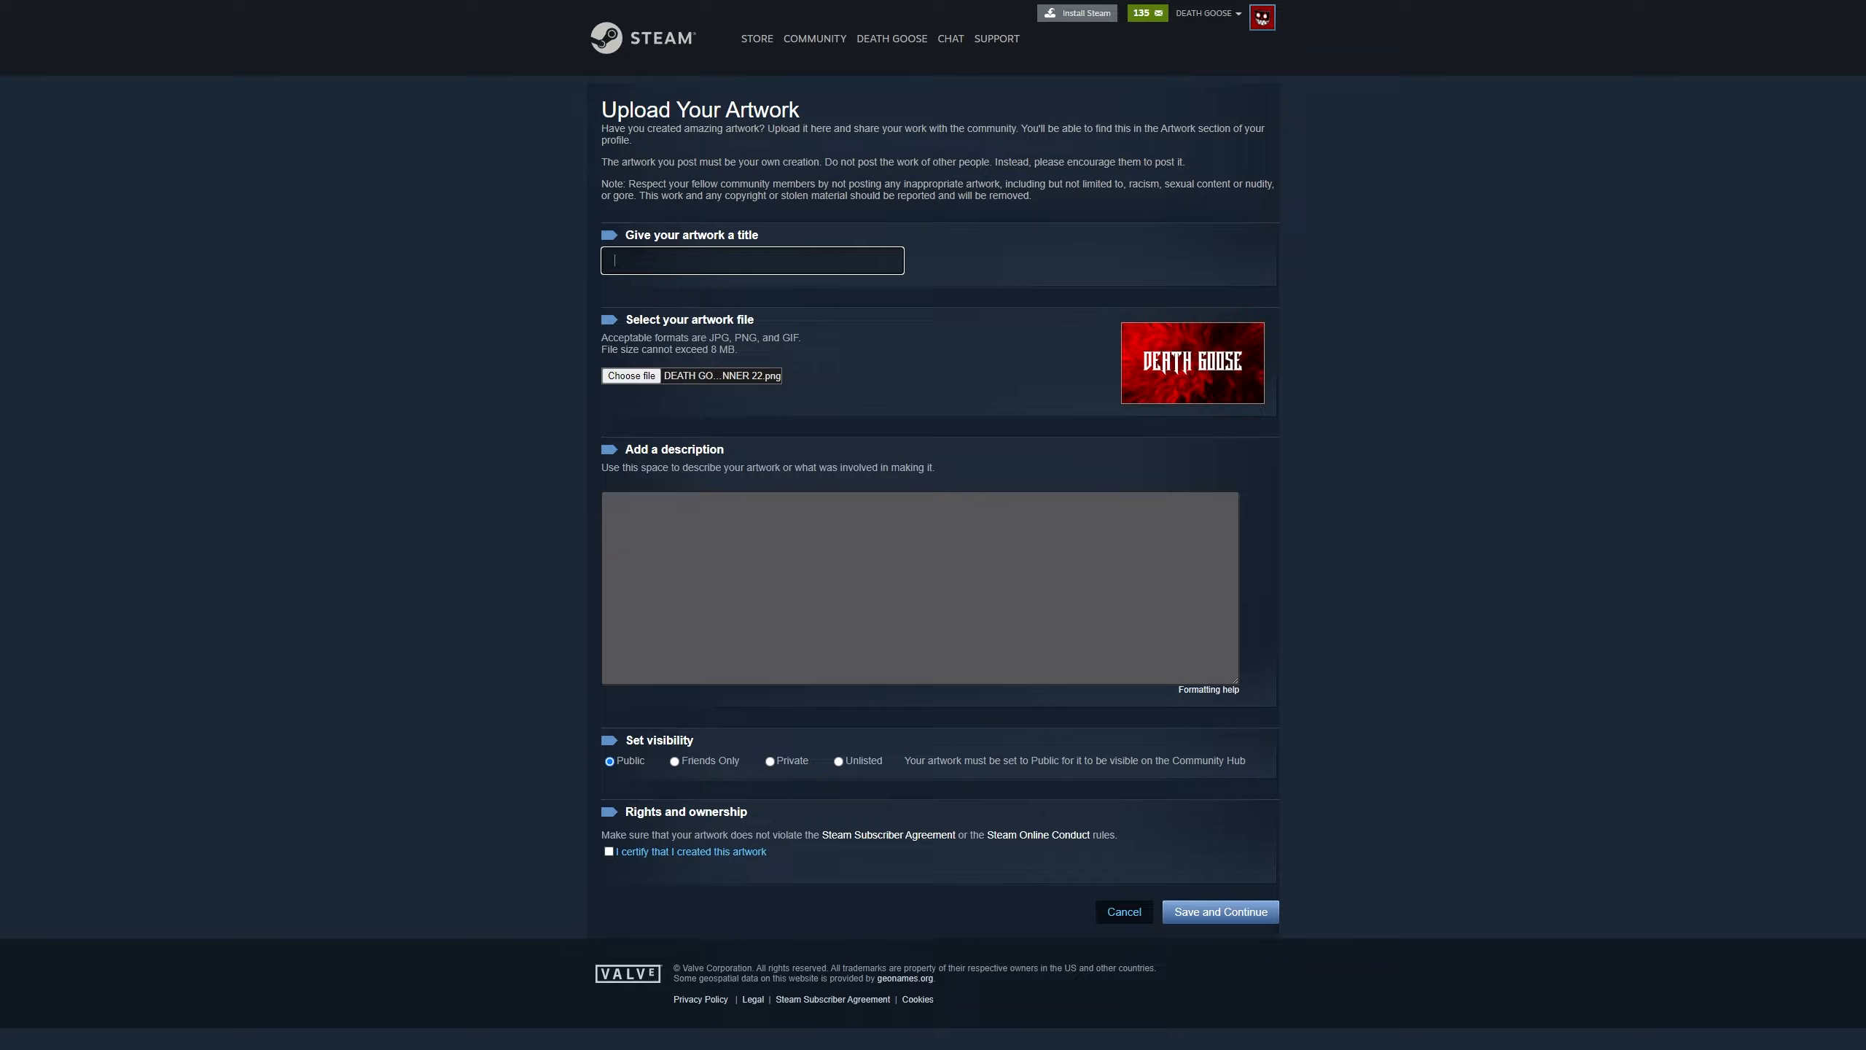
click(607, 851)
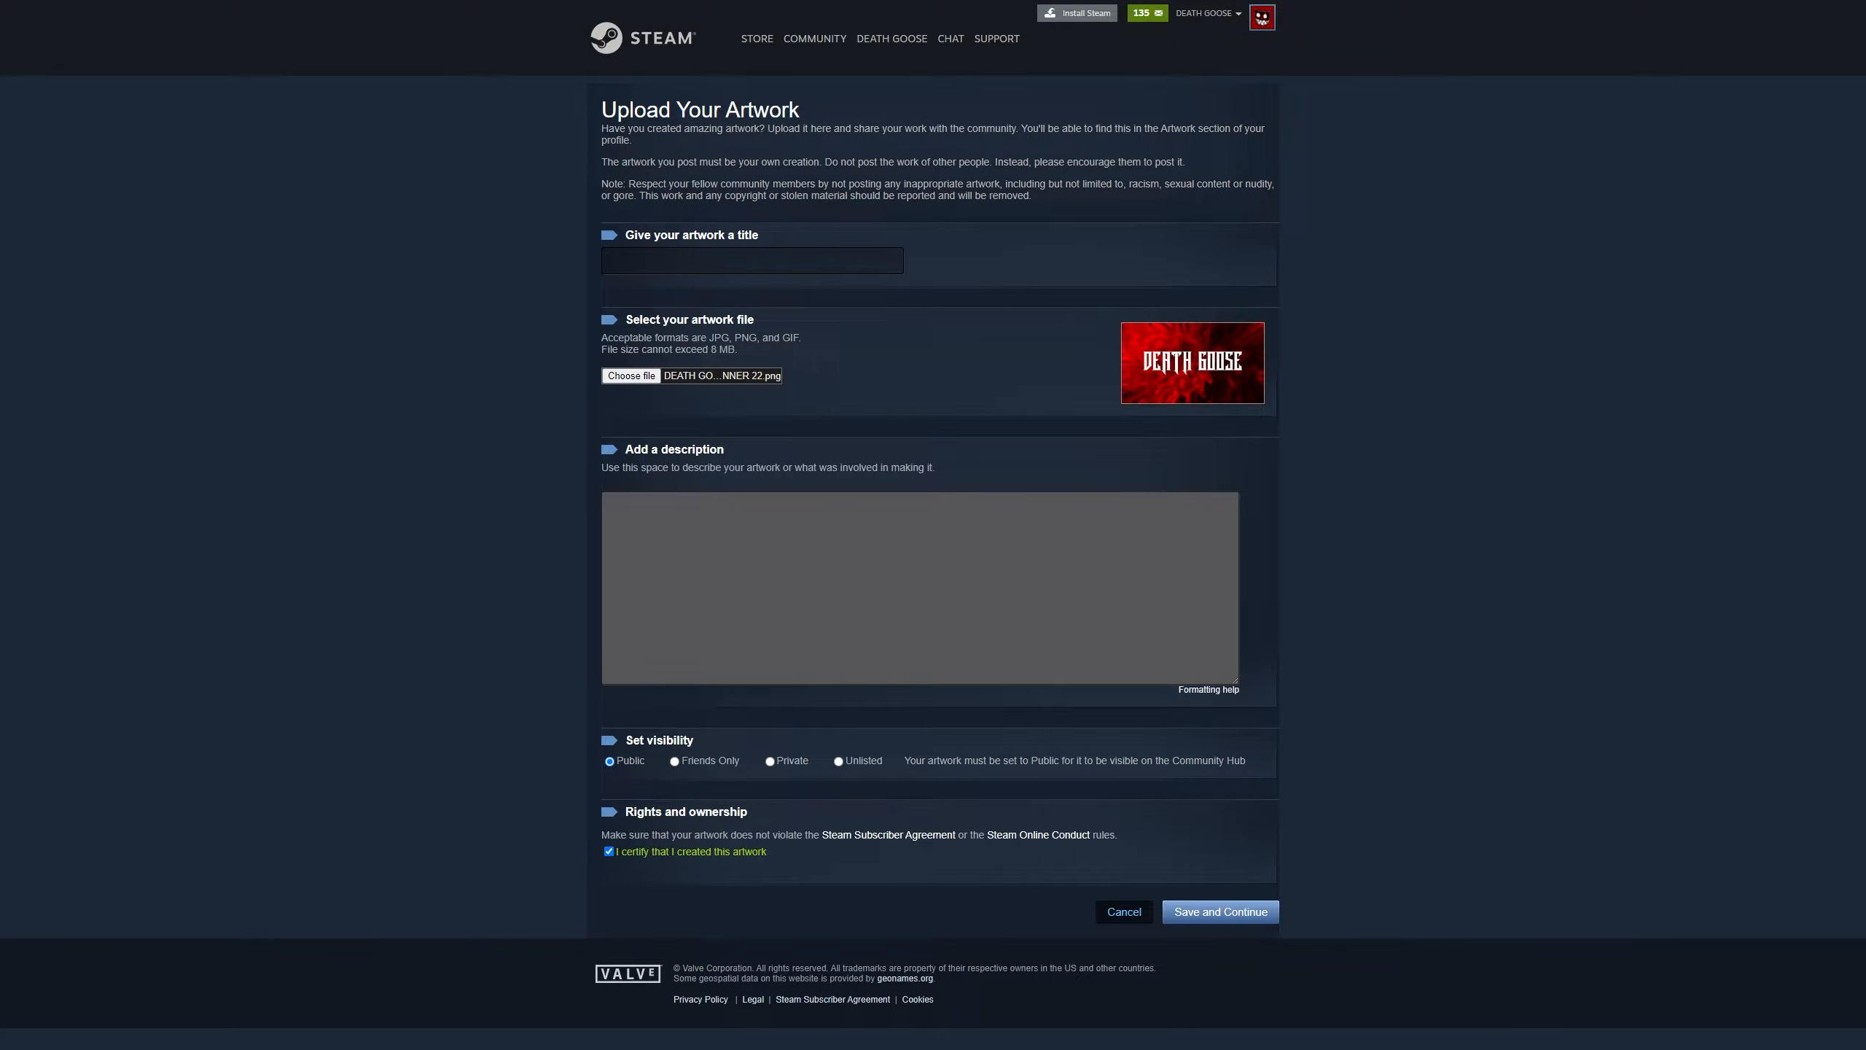
key(F12)
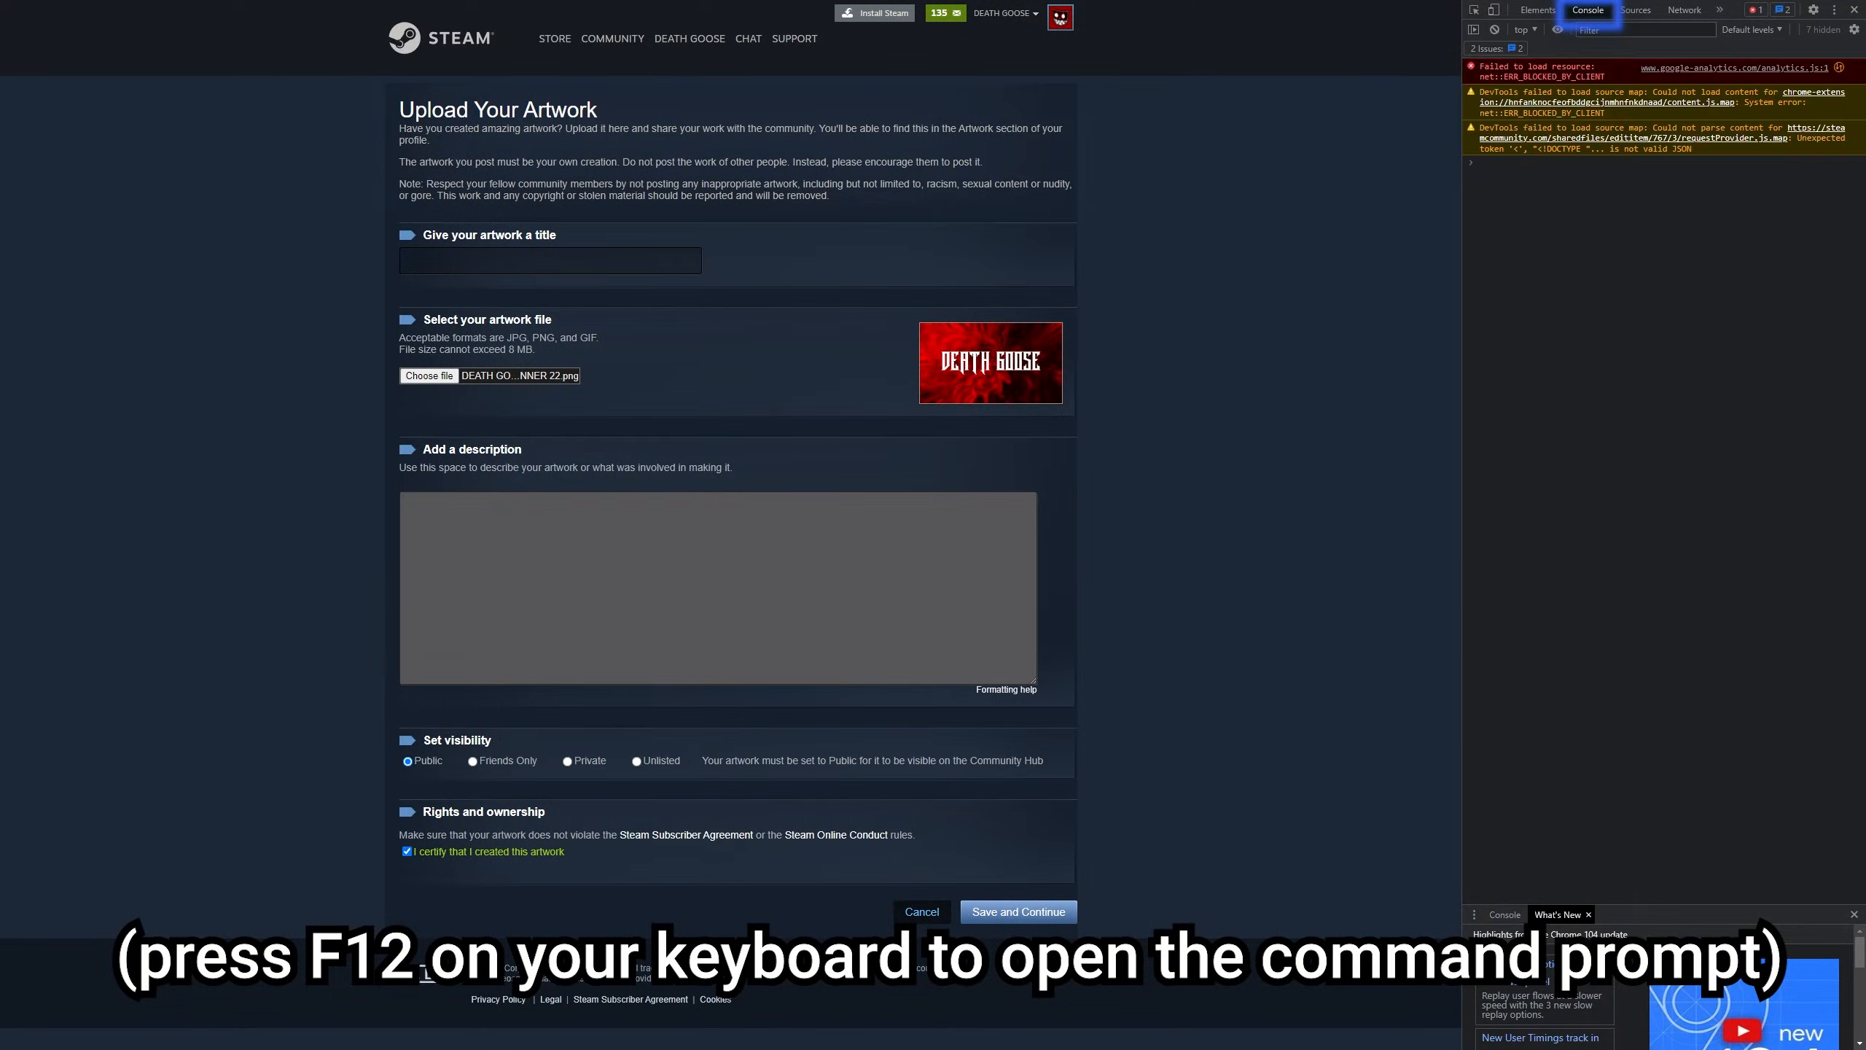
Step: Run the title-check bypass in the Console and save the untitled DEATH GOOSE banner
click(1642, 167)
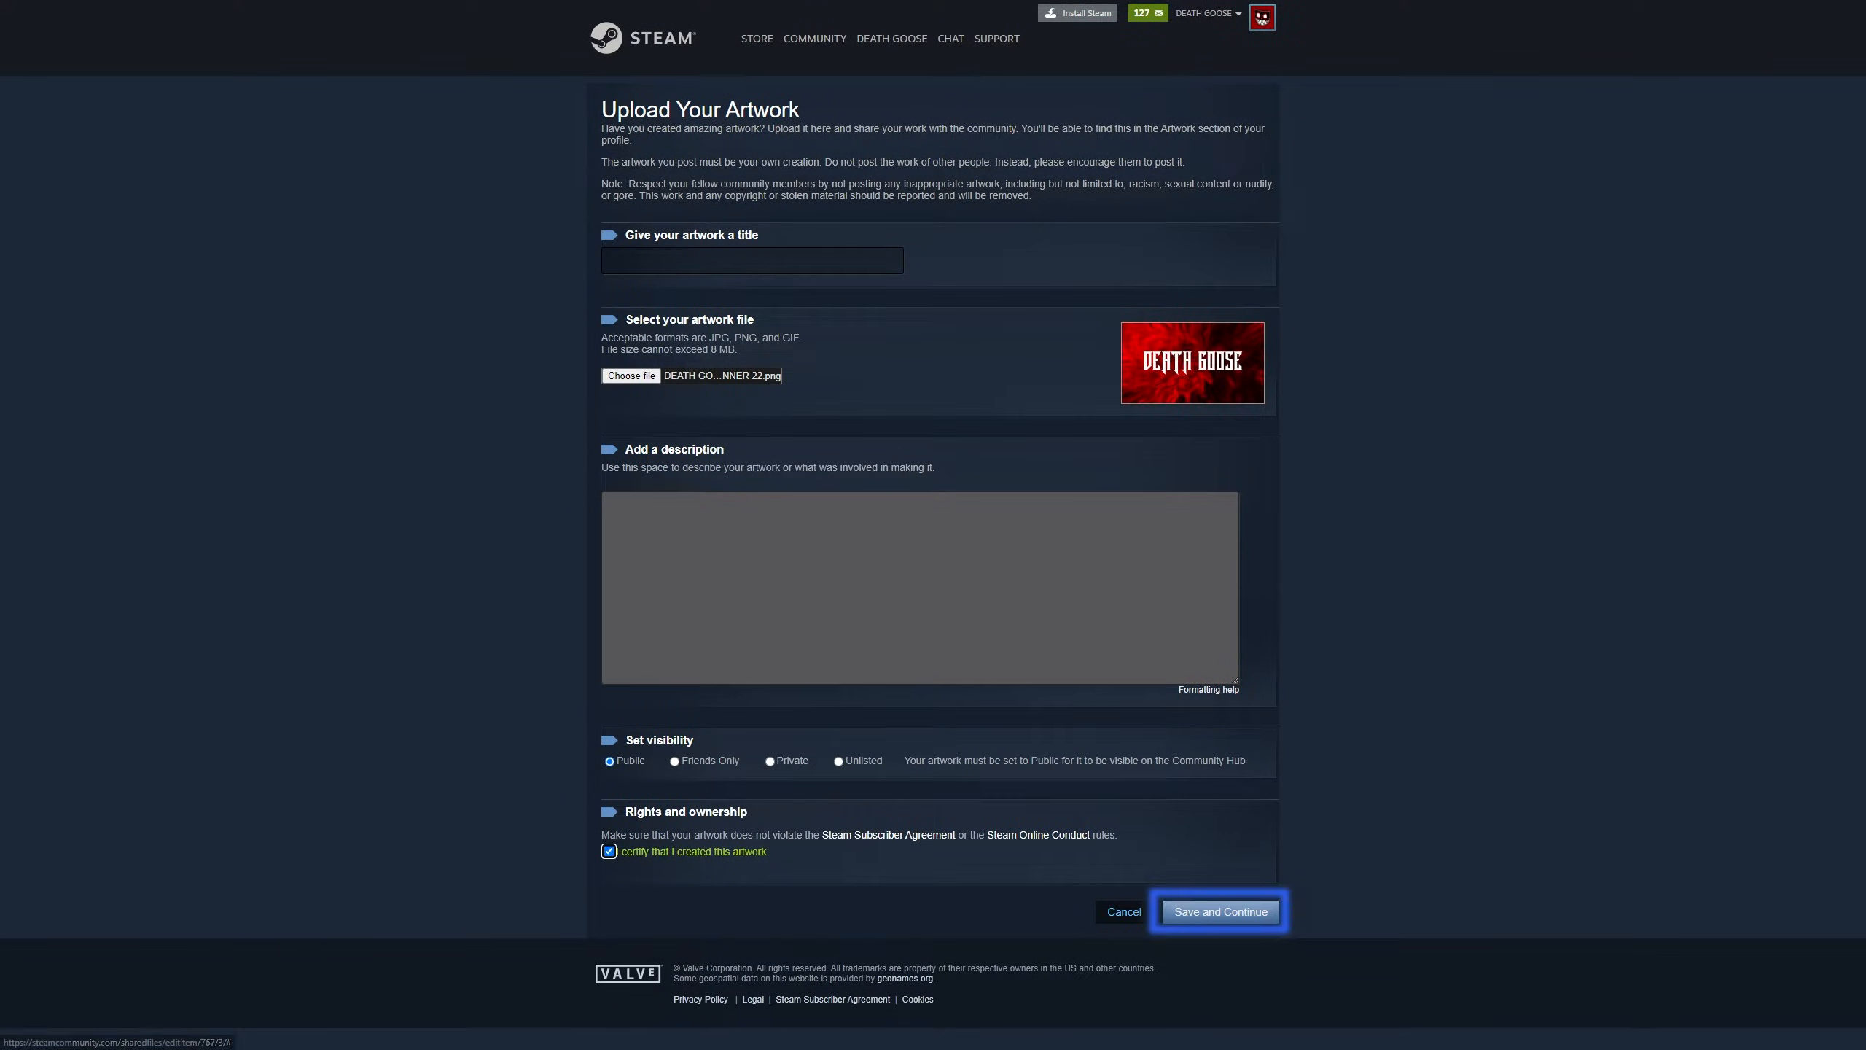
click(1217, 911)
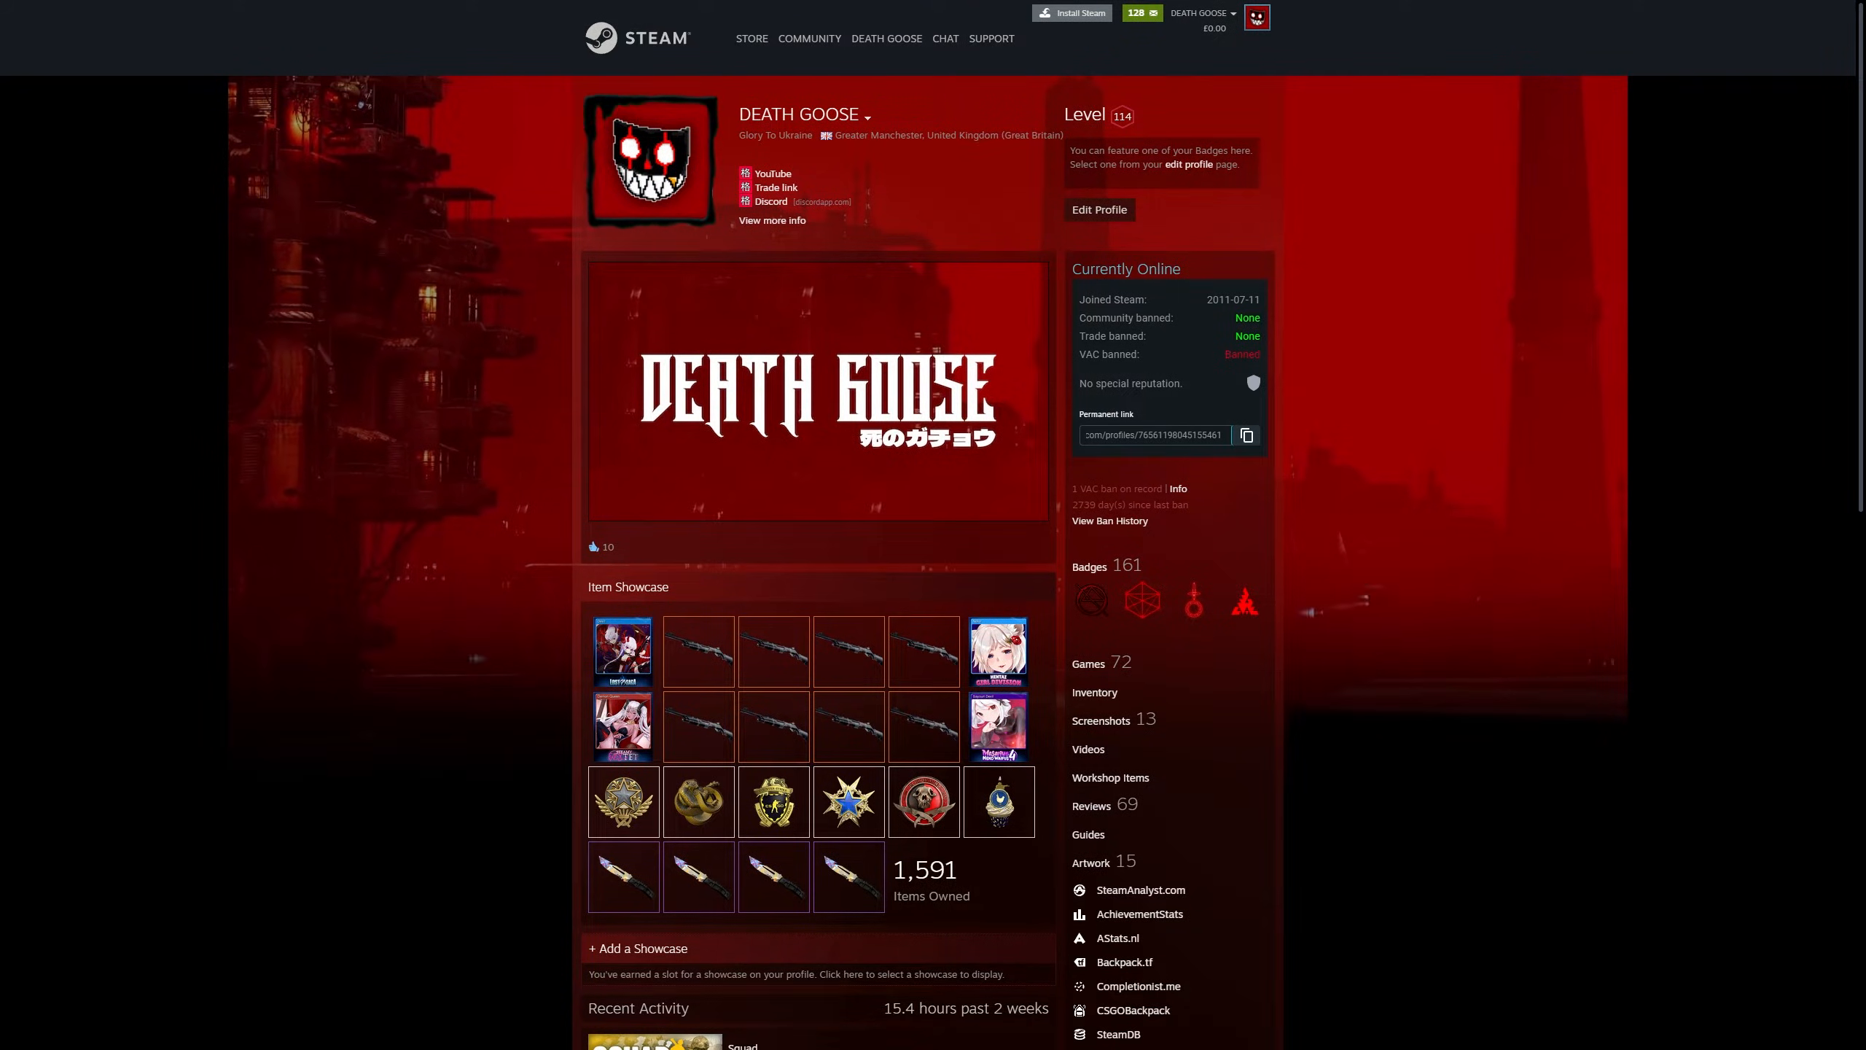
Step: In Edit Profile, select the Featured Artwork Showcase image to choose a new one
click(1097, 209)
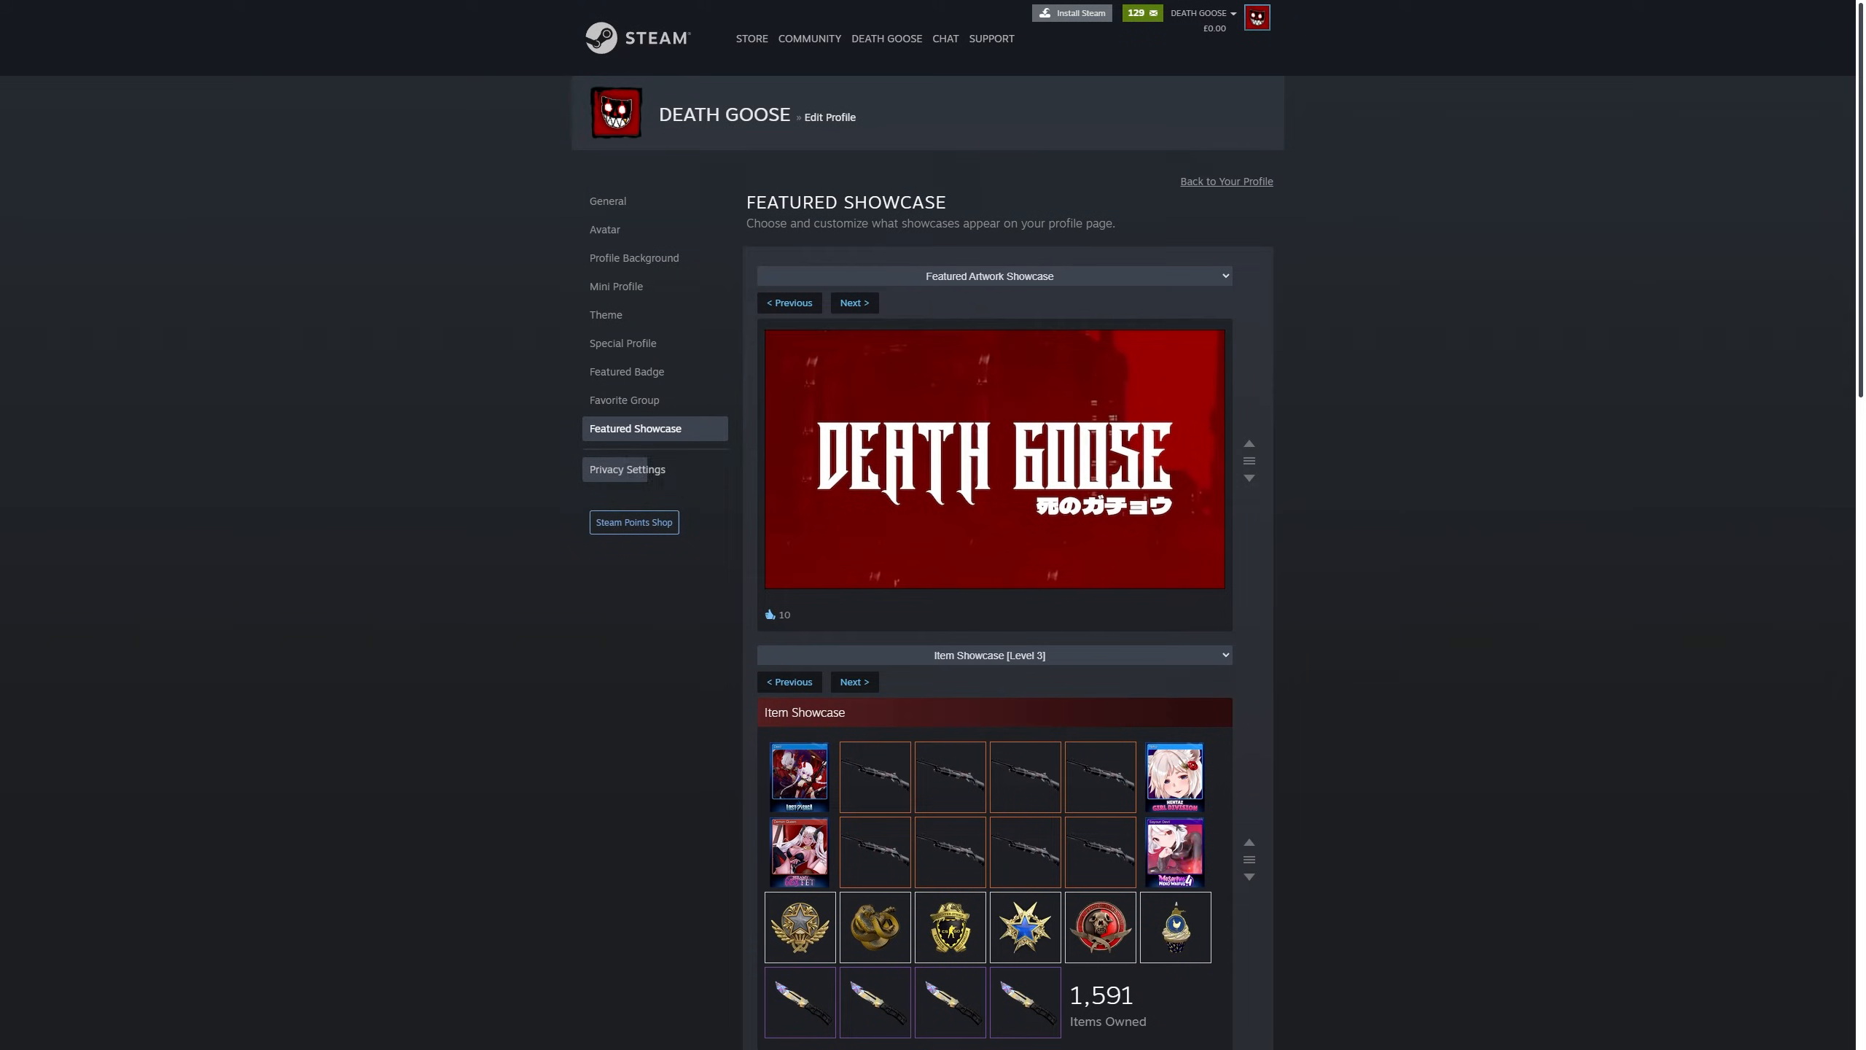
click(988, 275)
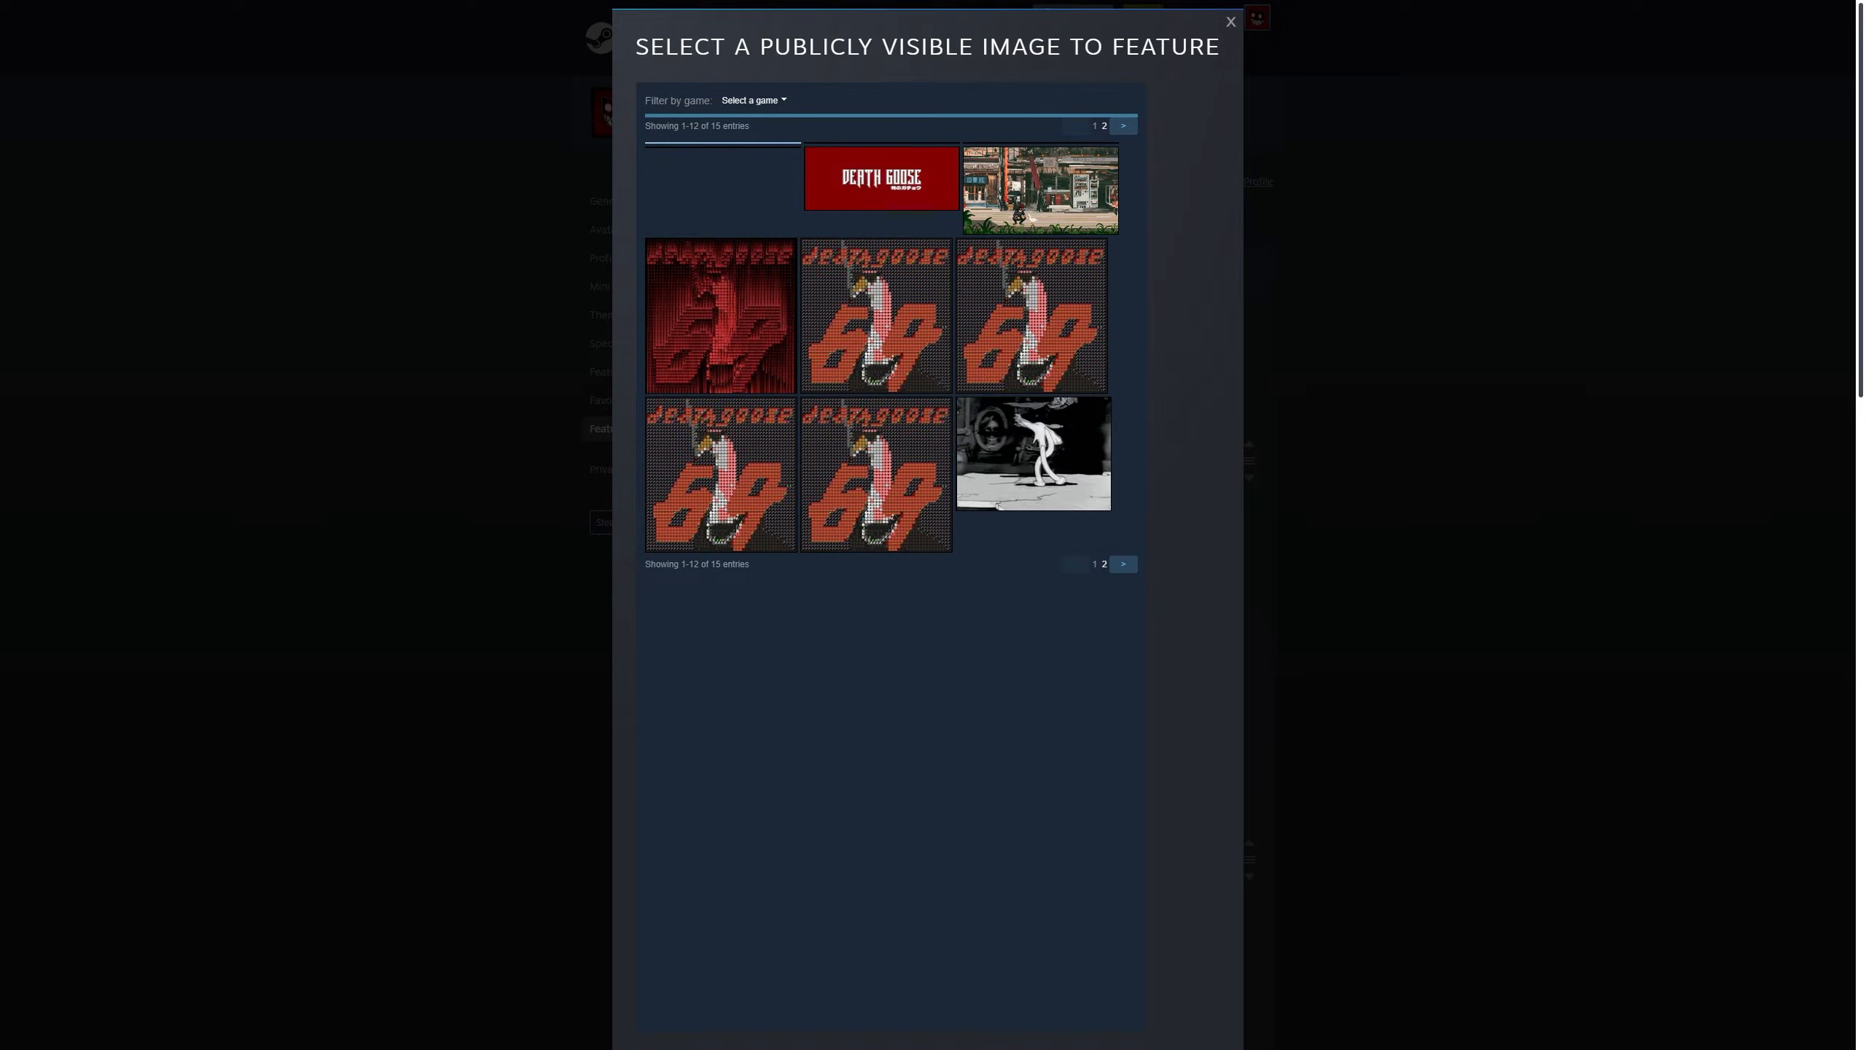
Step: Pick the DEATH GOOSE banner as the showcase artwork and scroll toward Save
click(1229, 21)
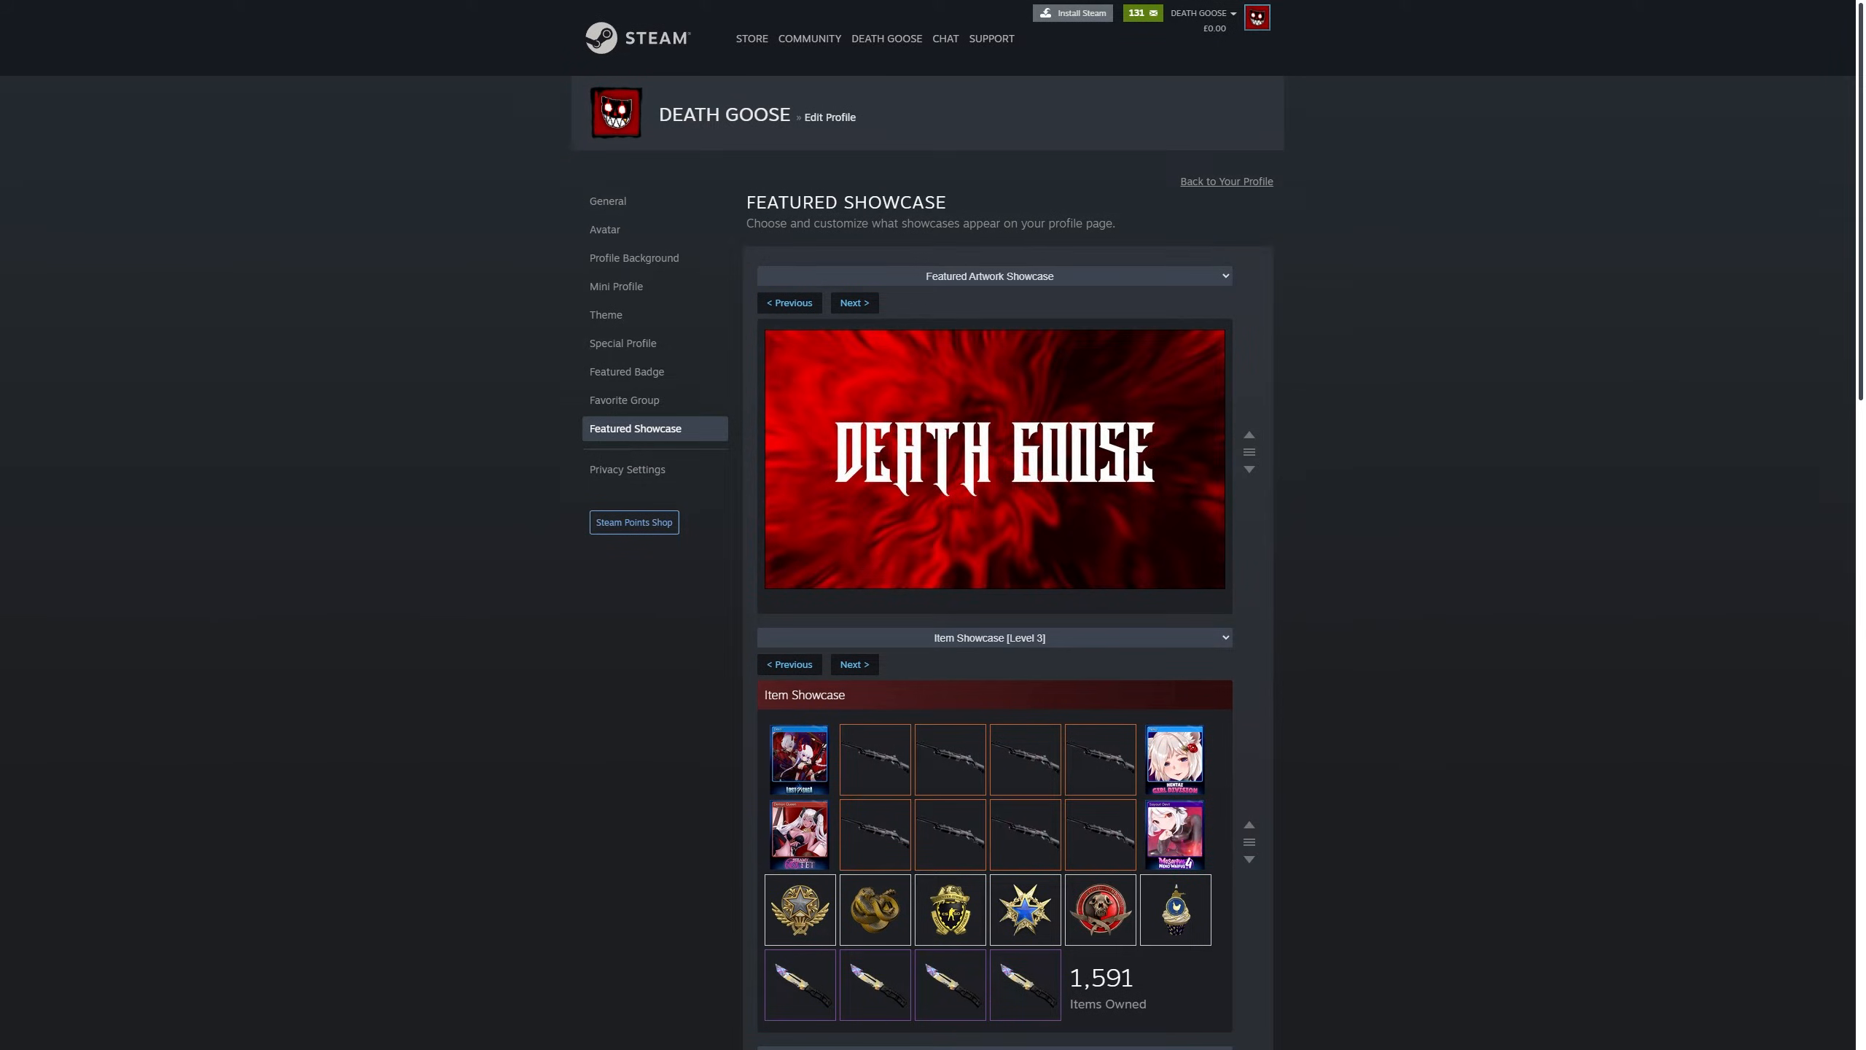
scroll(down, 3)
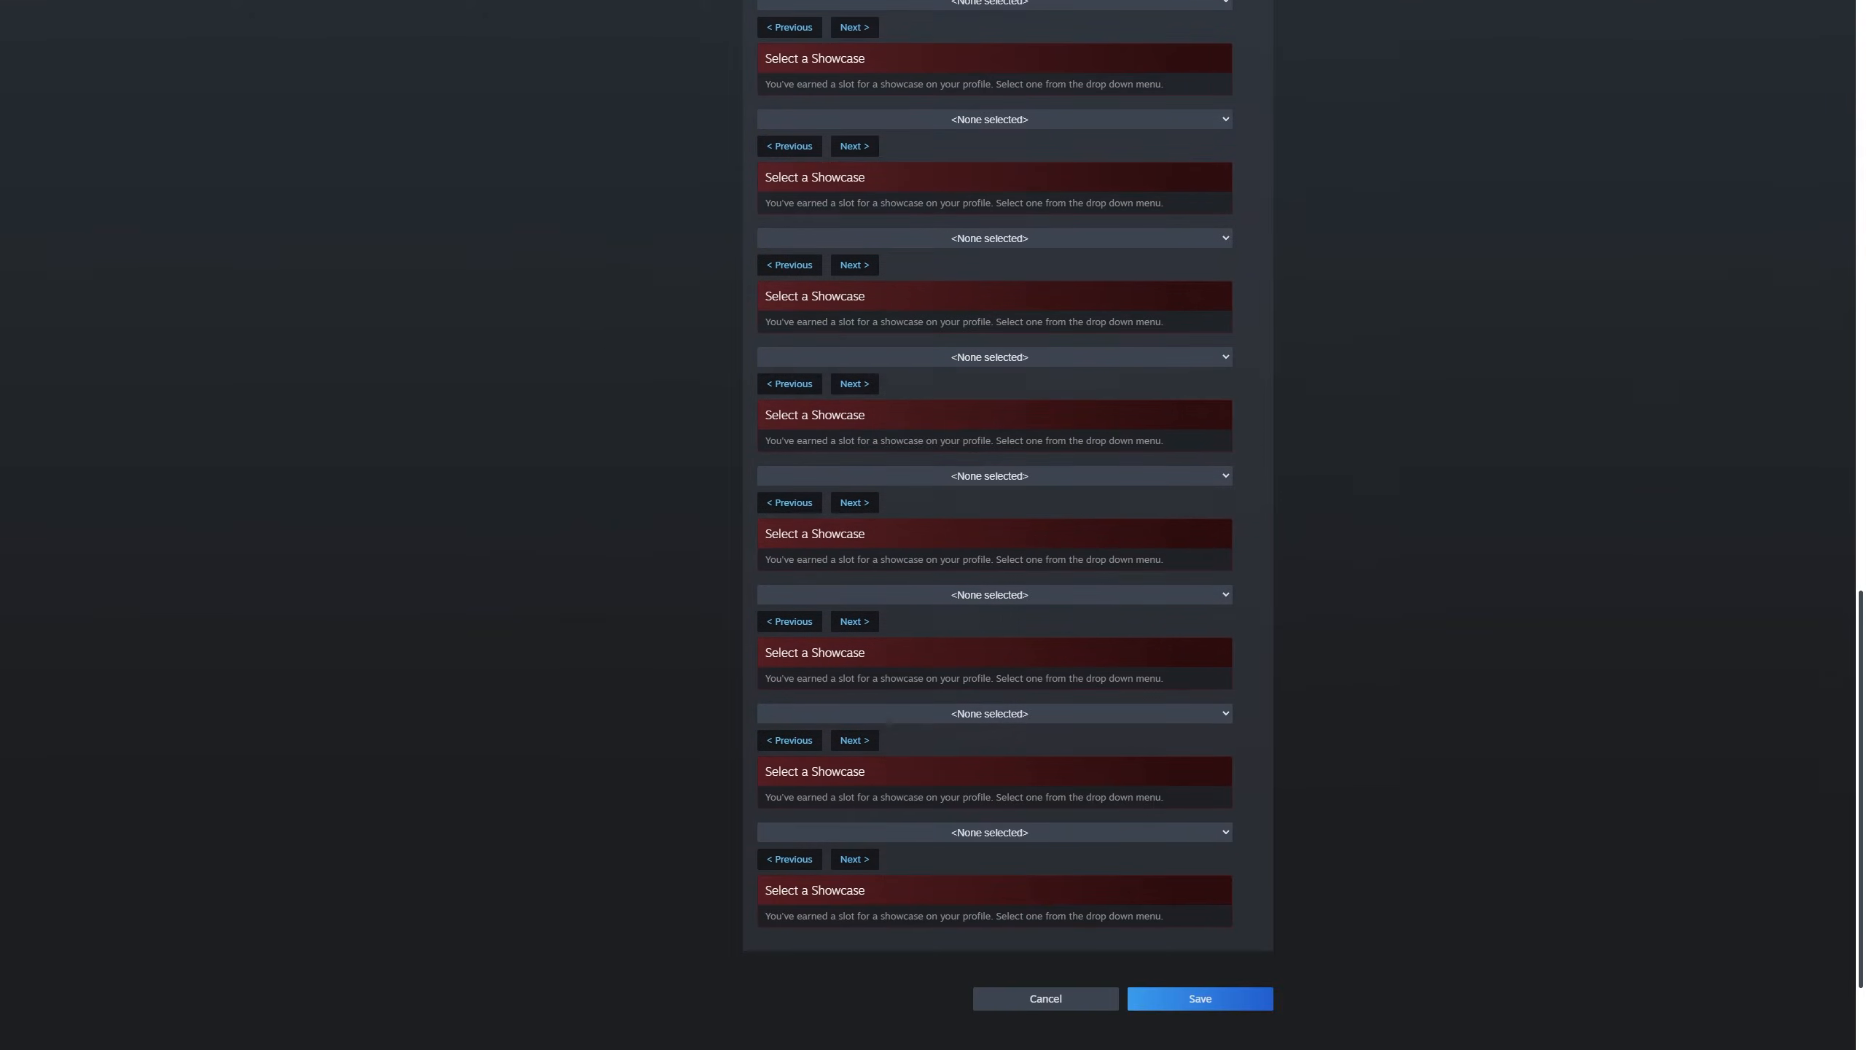